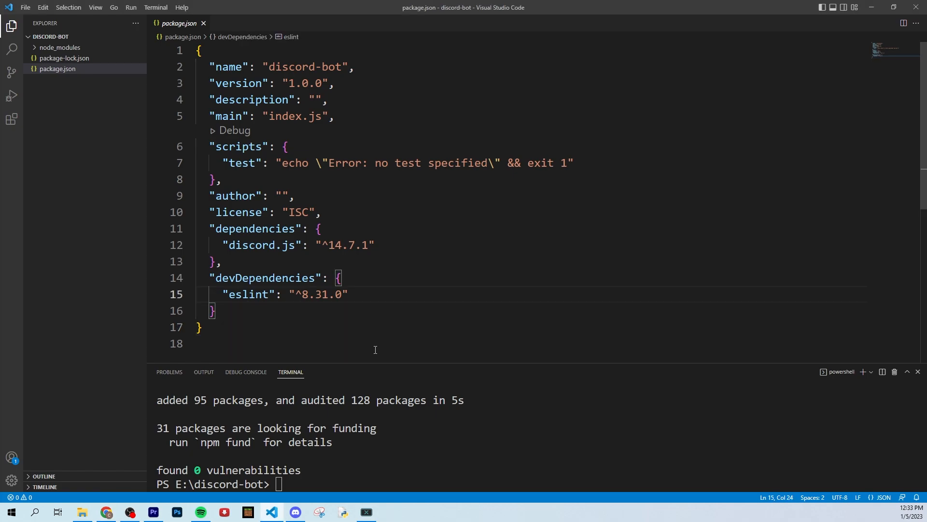
{"action": "mouse_move", "coordinate": [334, 201]}
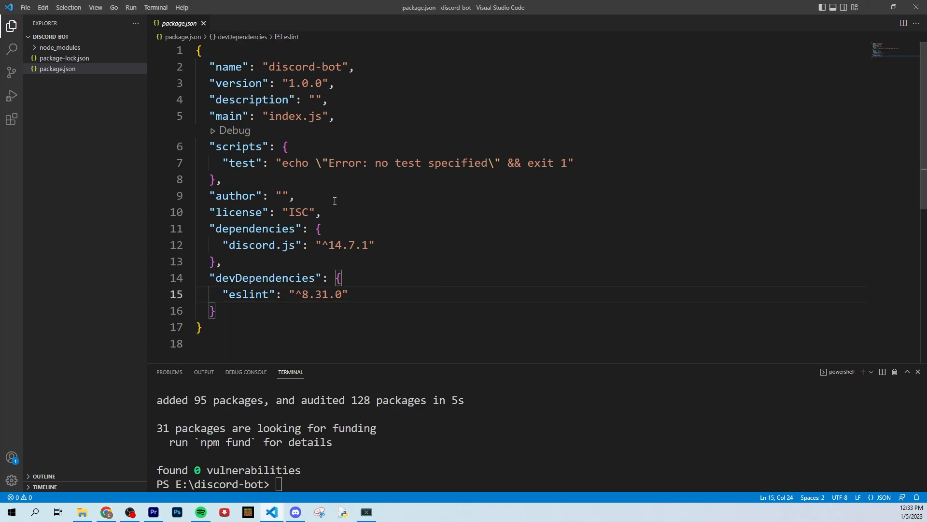
{"action": "mouse_move", "coordinate": [432, 224]}
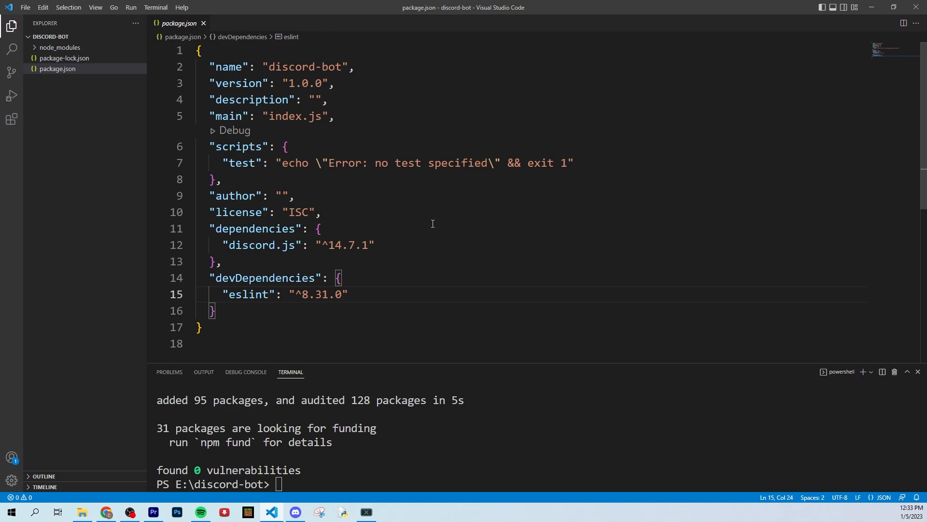
Step: Review the project's discord.js and eslint dependency entries in package.json
{"action": "double_click", "coordinate": [264, 245]}
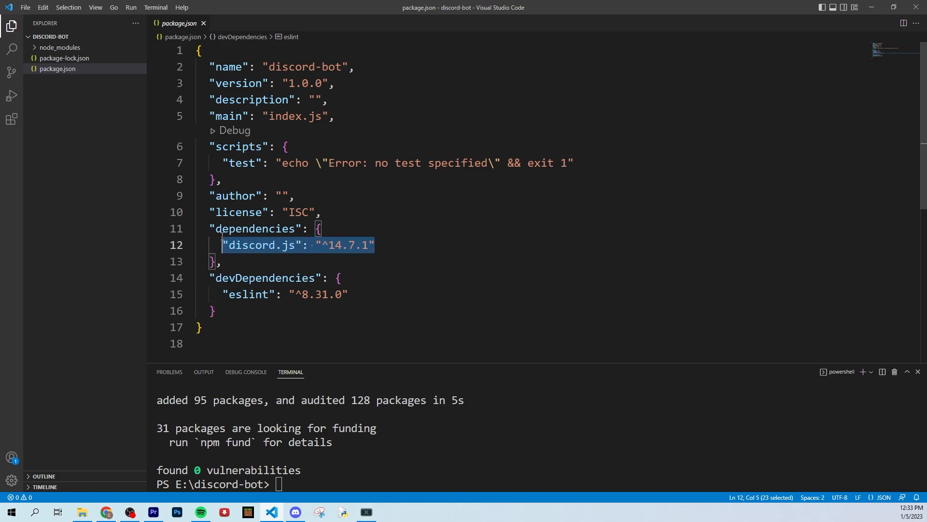
{"action": "left_click", "coordinate": [292, 306]}
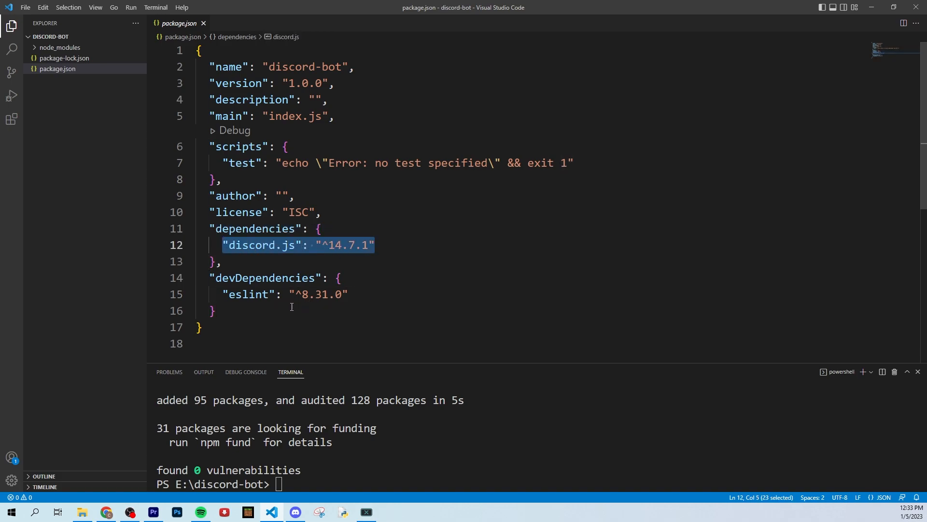
{"action": "double_click", "coordinate": [248, 294]}
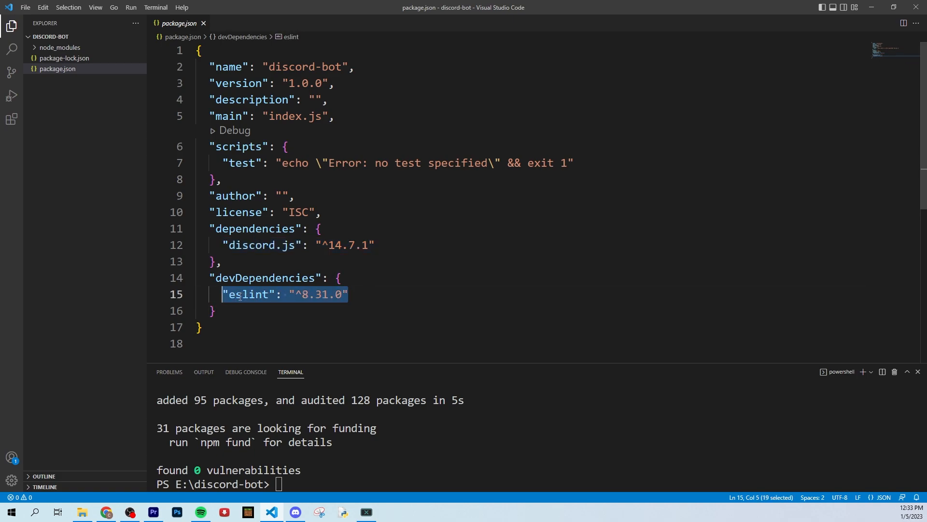
{"action": "double_click", "coordinate": [248, 295]}
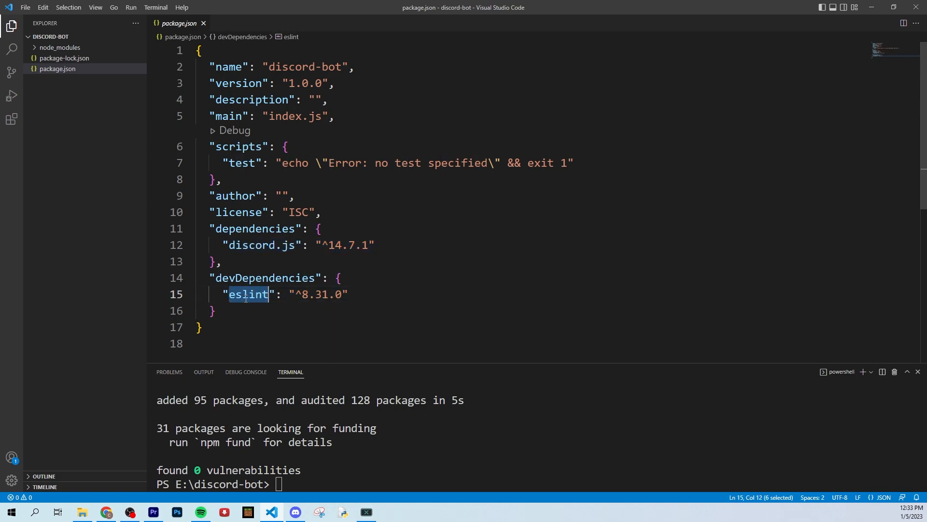
{"action": "mouse_move", "coordinate": [363, 298]}
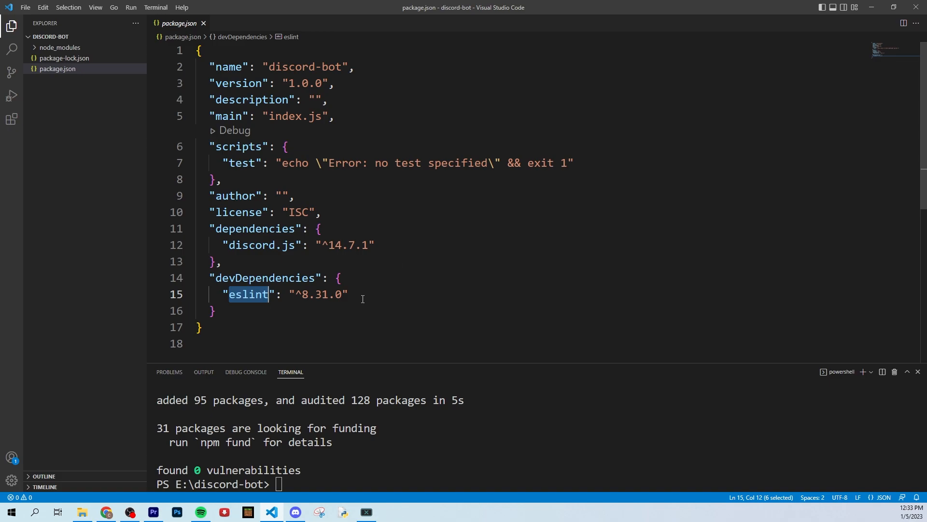
{"action": "left_click", "coordinate": [348, 294]}
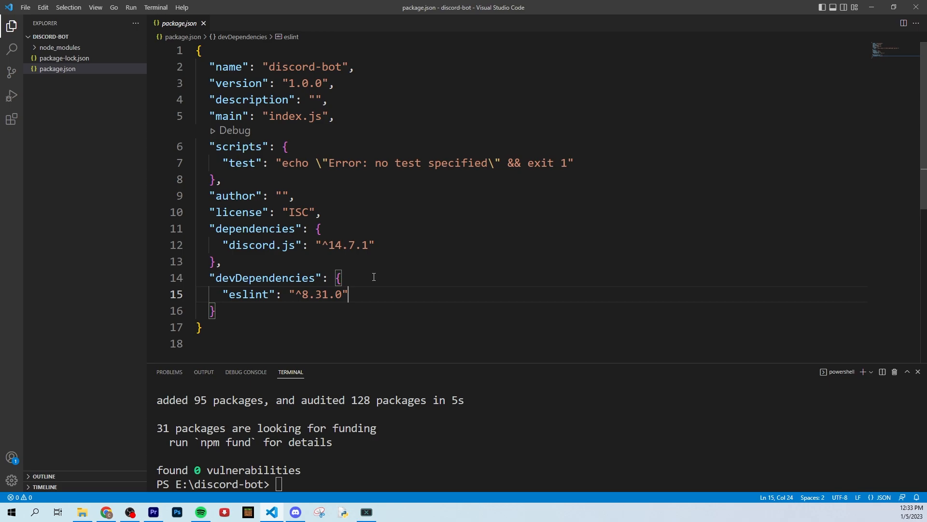
{"action": "left_click", "coordinate": [294, 195]}
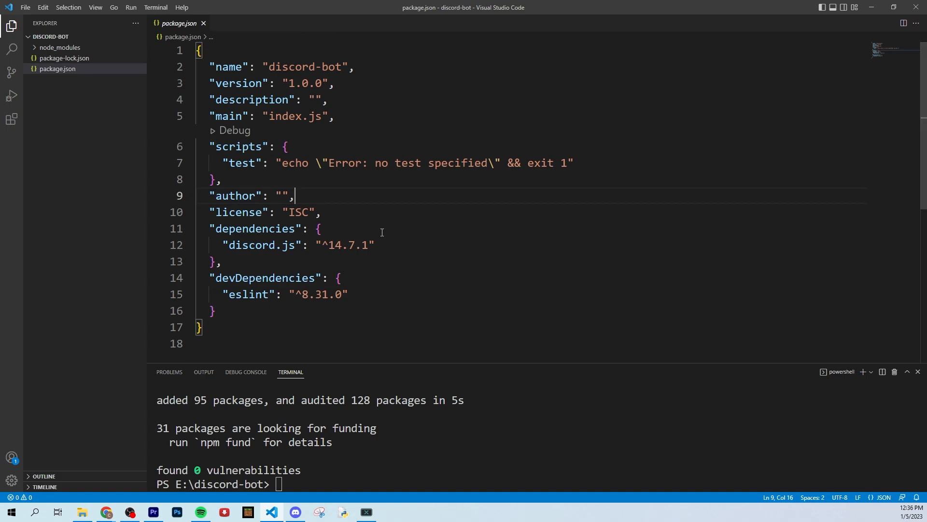
Step: Search 'discord developer portal' and reach the empty Applications page, dismissing the survey
{"action": "left_click", "coordinate": [372, 245]}
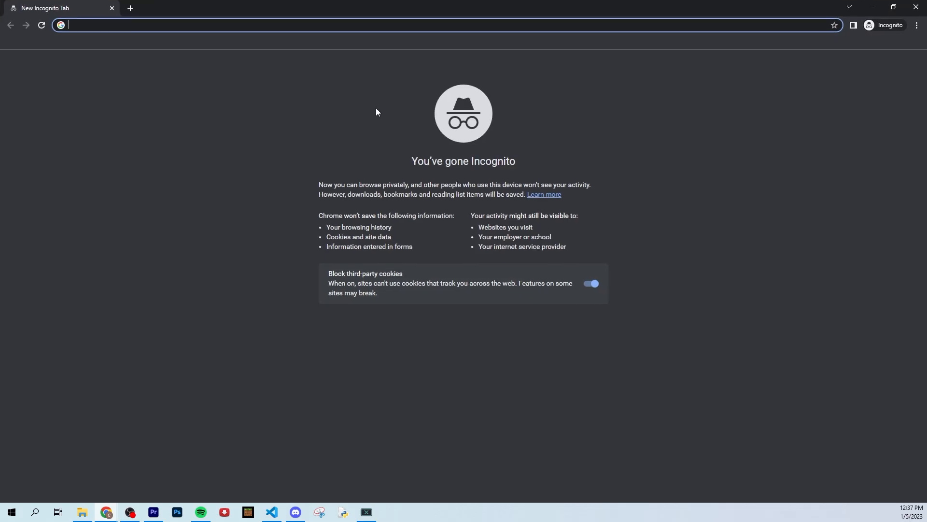
{"action": "type", "text": "discor"}
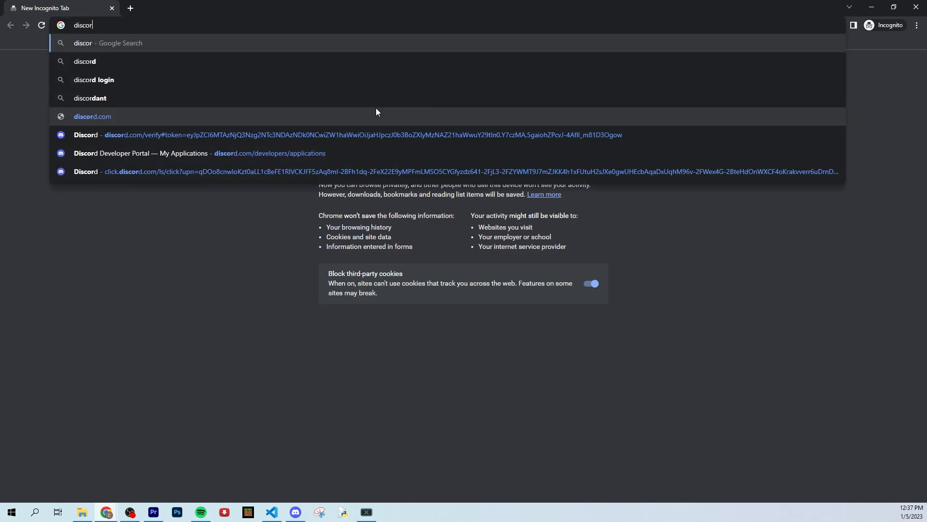
{"action": "type", "text": "discord developer p"}
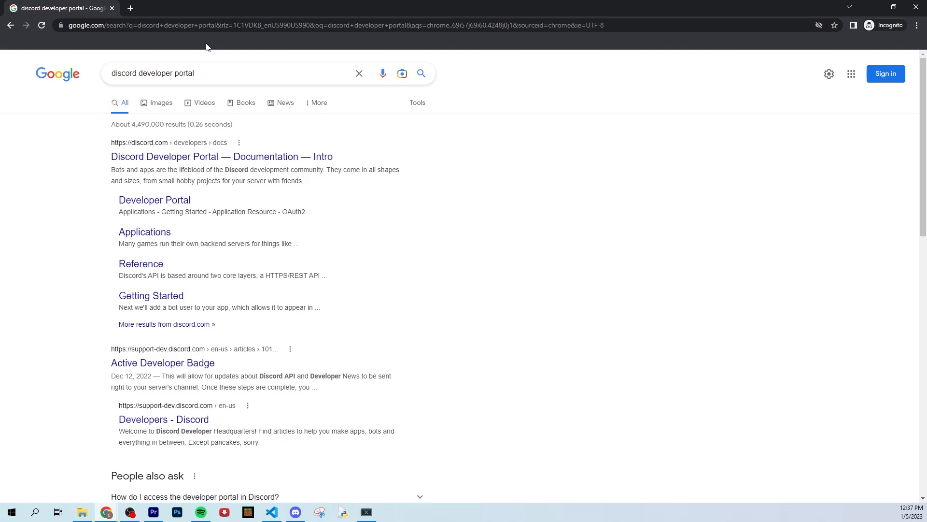
{"action": "left_click", "coordinate": [222, 156]}
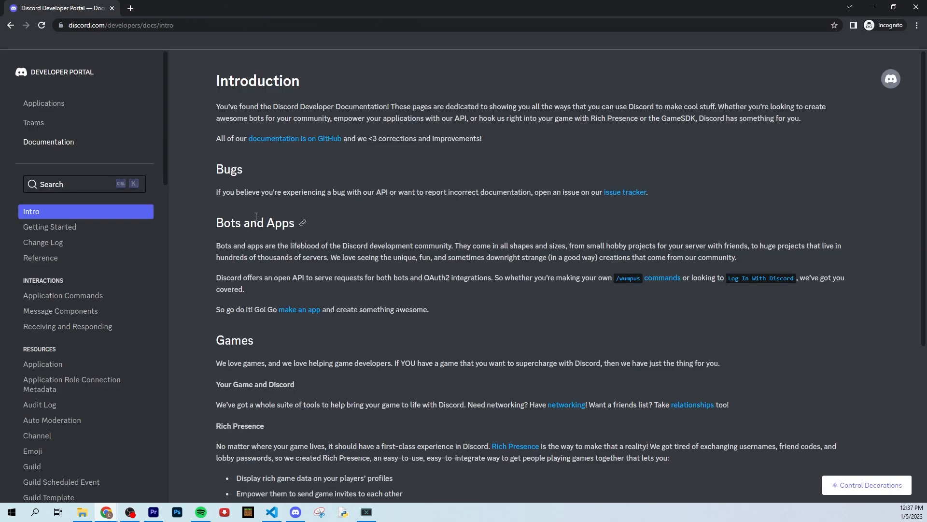
{"action": "mouse_move", "coordinate": [44, 103]}
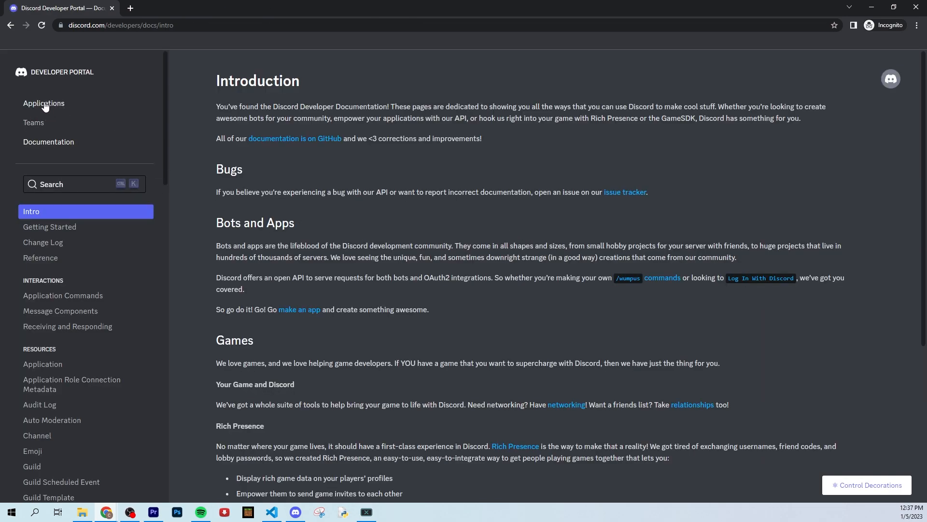
{"action": "left_click", "coordinate": [44, 103]}
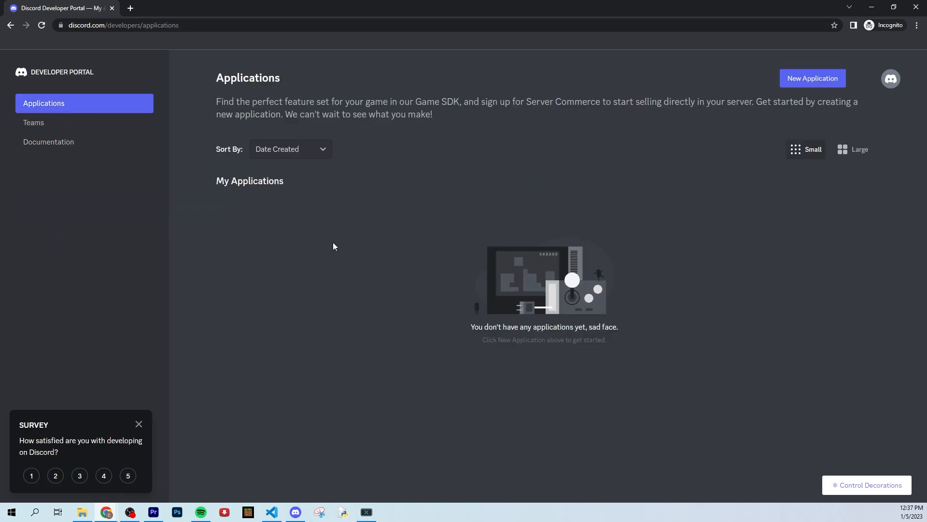
{"action": "left_click", "coordinate": [139, 423]}
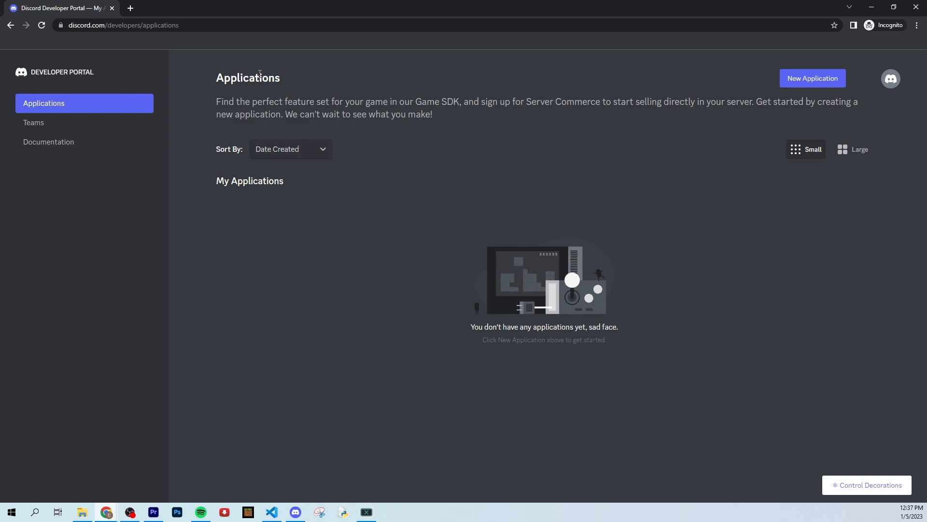
{"action": "mouse_move", "coordinate": [812, 82]}
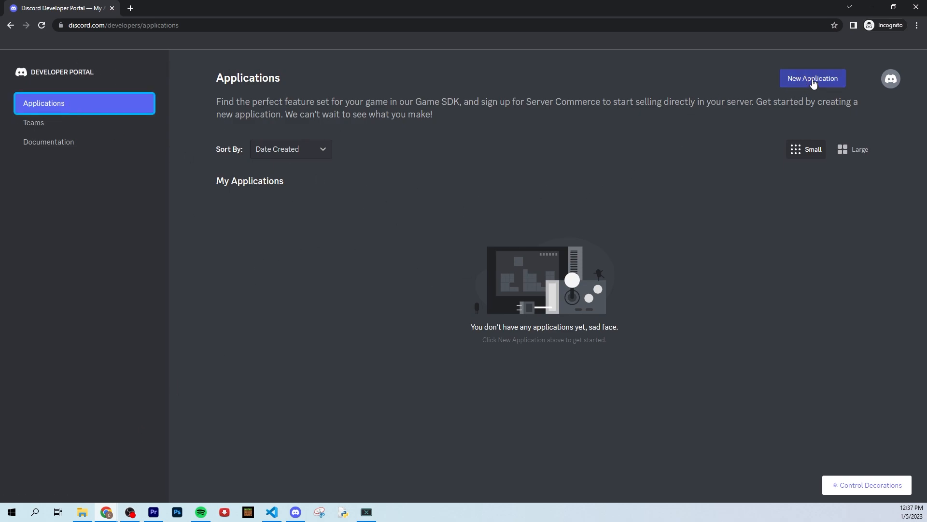
Step: Start a new application named TestBot, then cancel it
{"action": "left_click", "coordinate": [812, 78]}
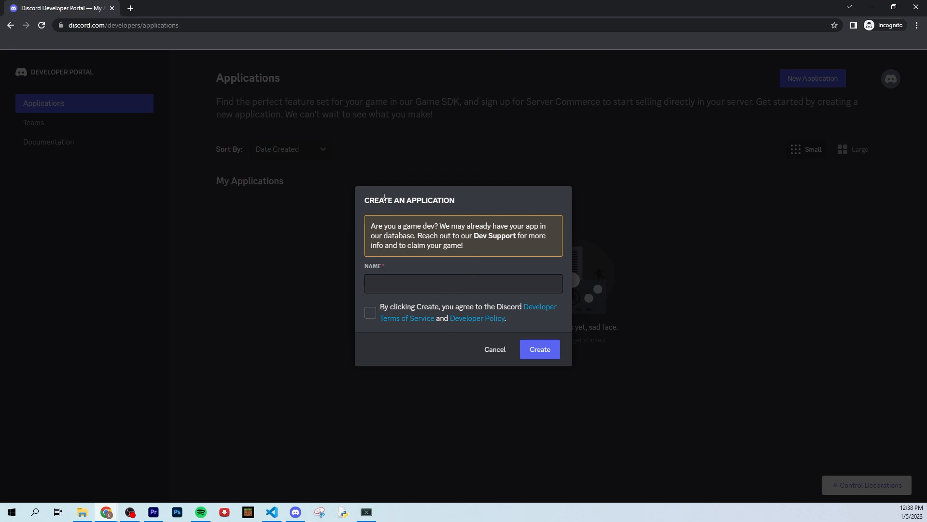
{"action": "mouse_move", "coordinate": [399, 181]}
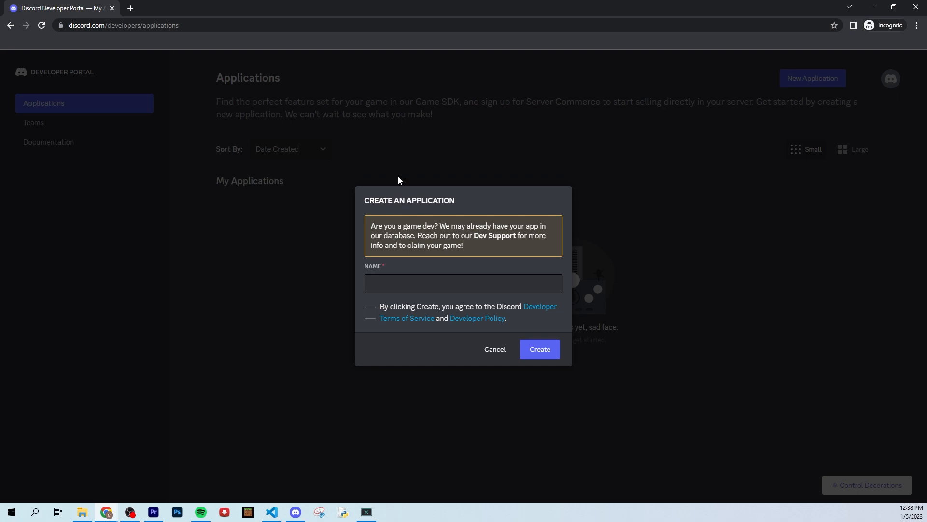
{"action": "mouse_move", "coordinate": [394, 277]}
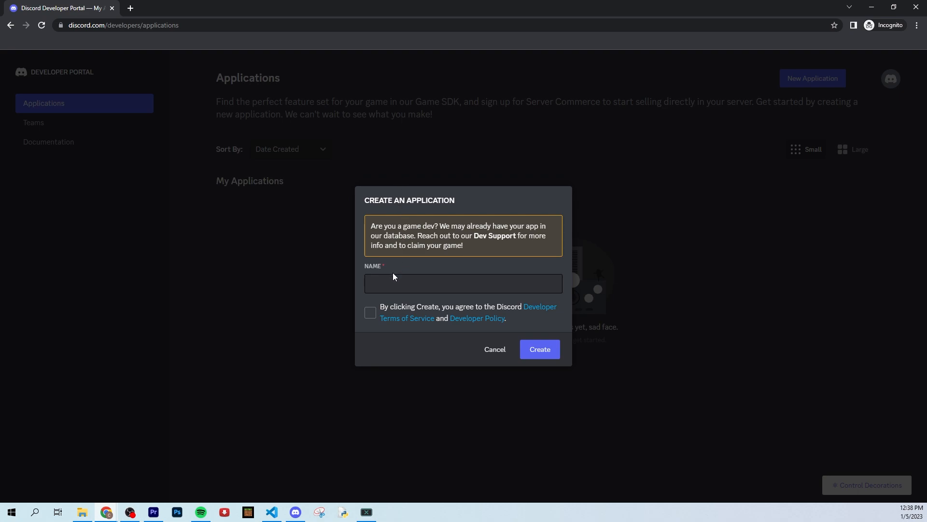
{"action": "type", "text": "Test"}
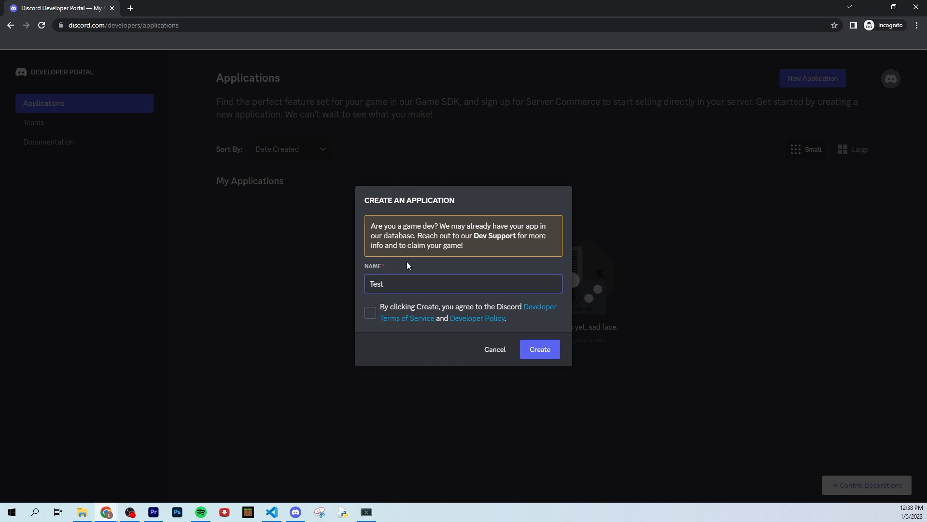
{"action": "type", "text": "Bot"}
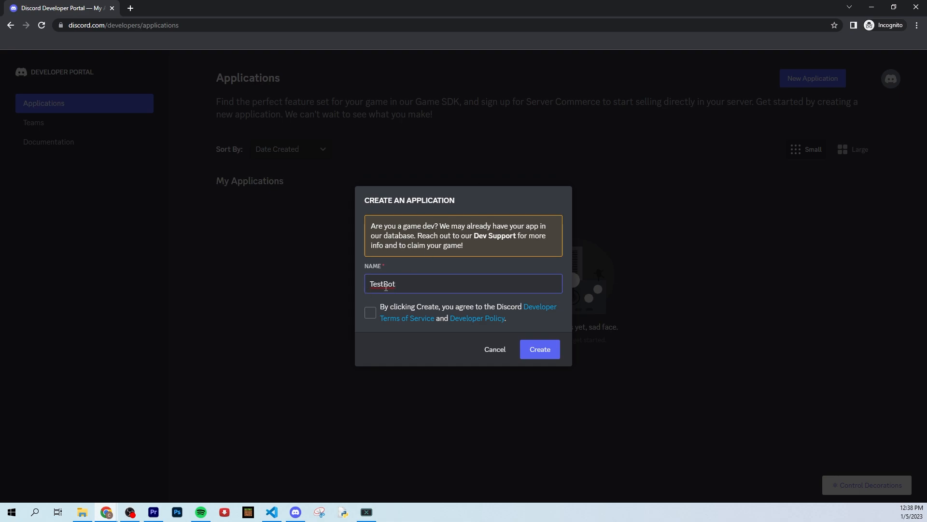
{"action": "mouse_move", "coordinate": [400, 285]}
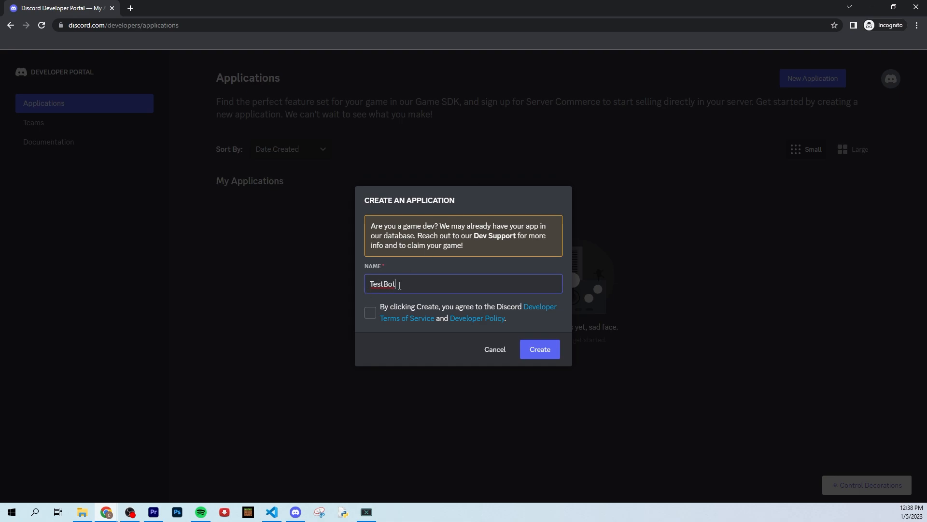
{"action": "left_click", "coordinate": [495, 349]}
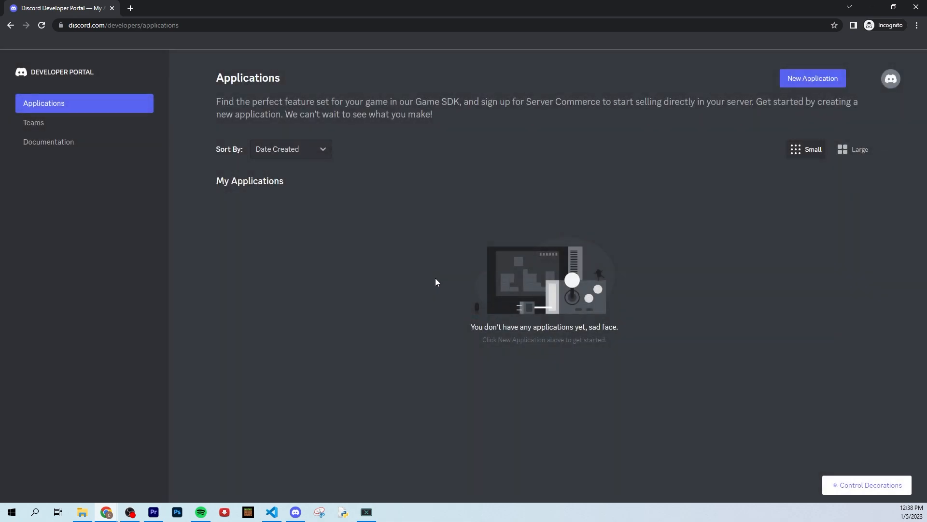
Step: Create the DinoBot application after agreeing to the developer terms and policy
{"action": "left_click", "coordinate": [812, 78]}
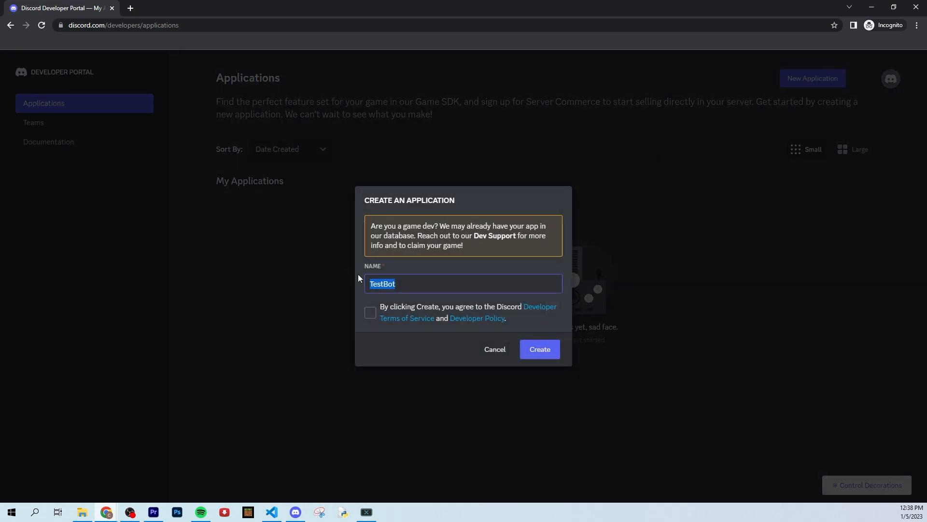
{"action": "type", "text": "DinoBot"}
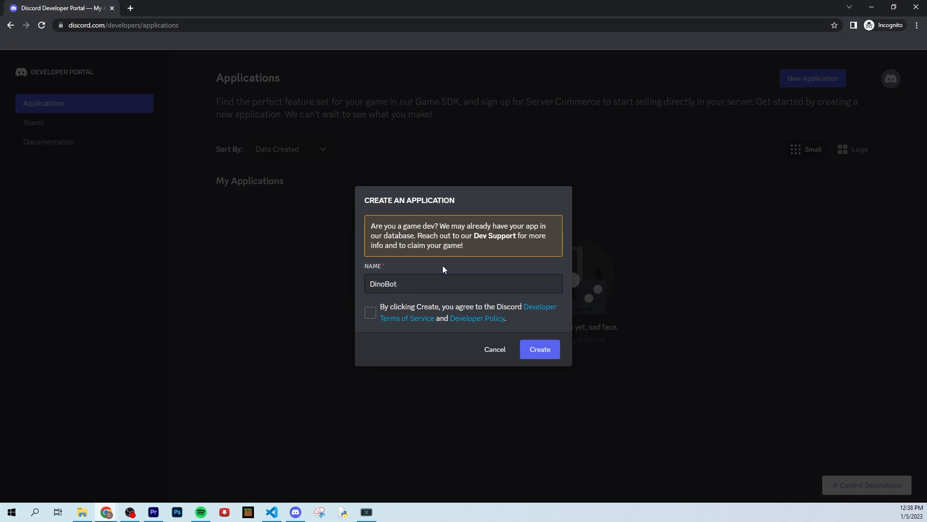
{"action": "left_click", "coordinate": [369, 313]}
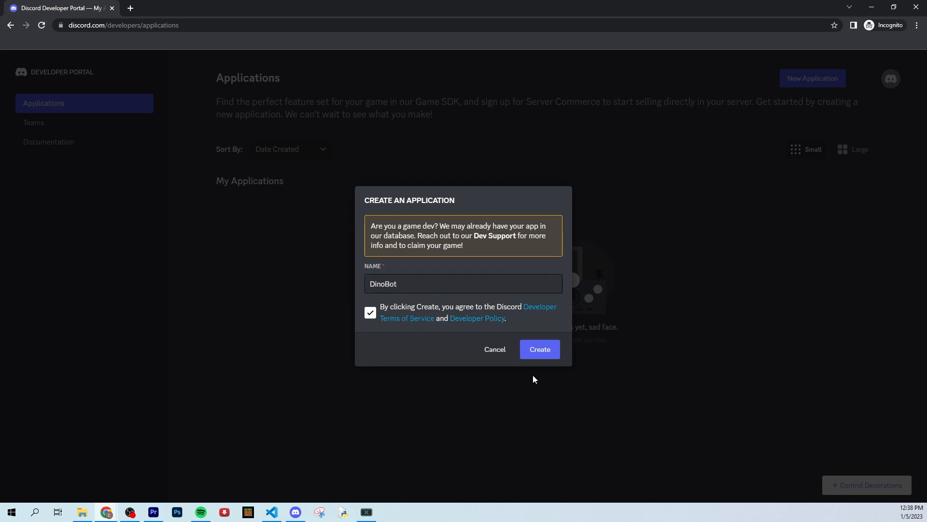
{"action": "left_click", "coordinate": [538, 349]}
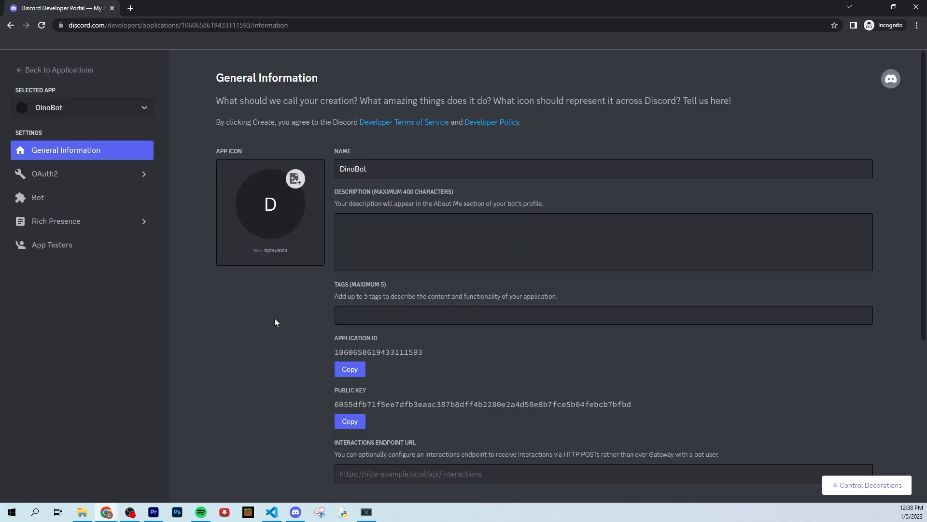
{"action": "mouse_move", "coordinate": [326, 180]}
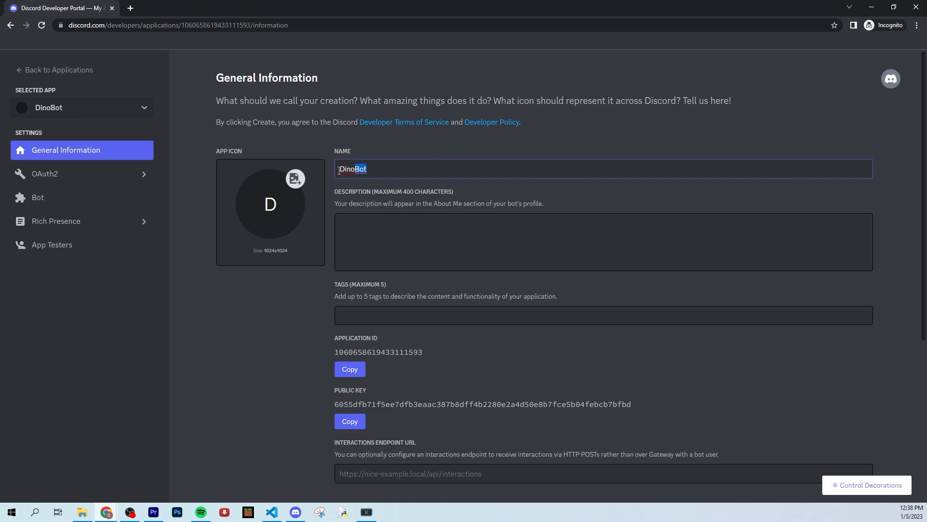
{"action": "mouse_move", "coordinate": [256, 176]}
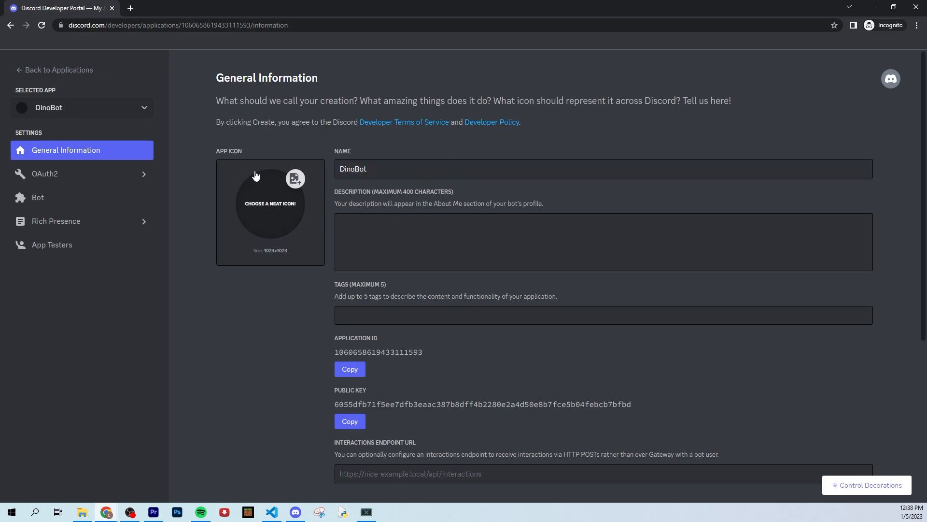
{"action": "mouse_move", "coordinate": [243, 210]}
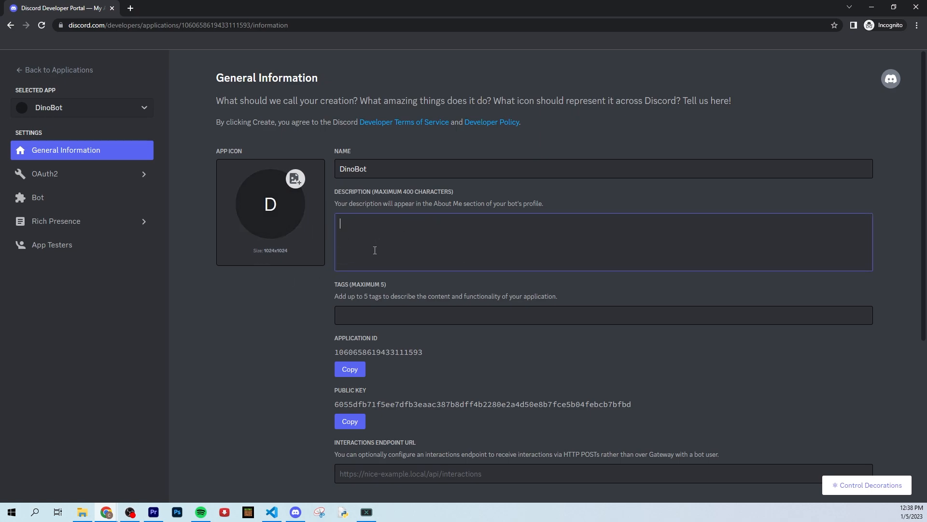
{"action": "scroll", "scroll_direction": "down", "scroll_amount": 3}
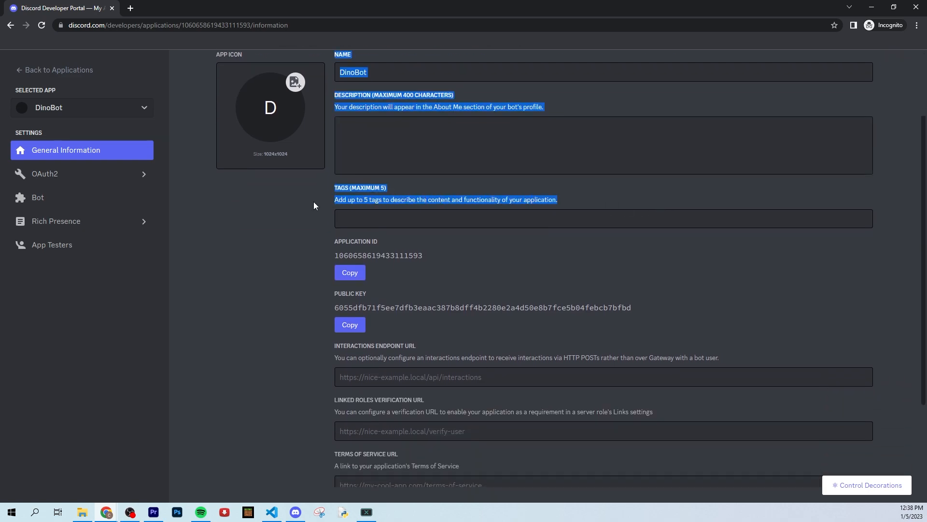
{"action": "scroll", "scroll_direction": "down", "scroll_amount": 3}
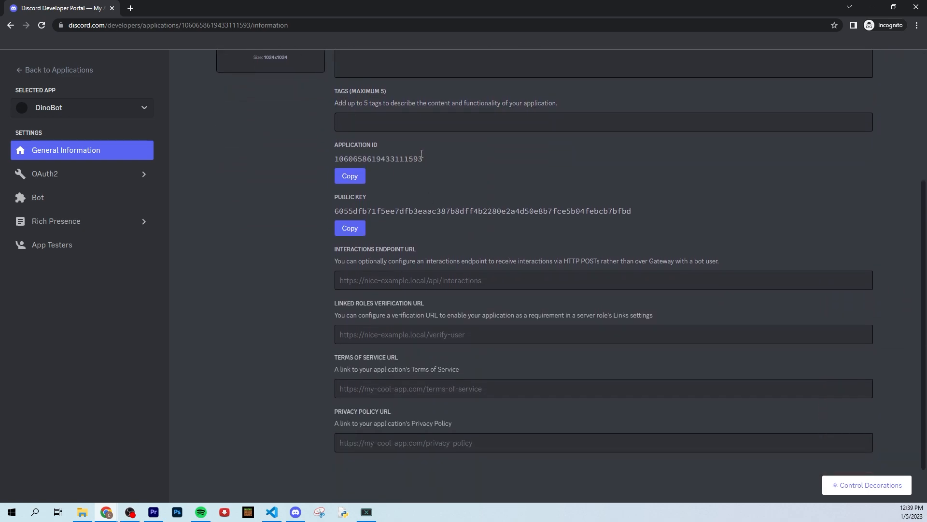
{"action": "scroll", "scroll_direction": "up", "scroll_amount": 3}
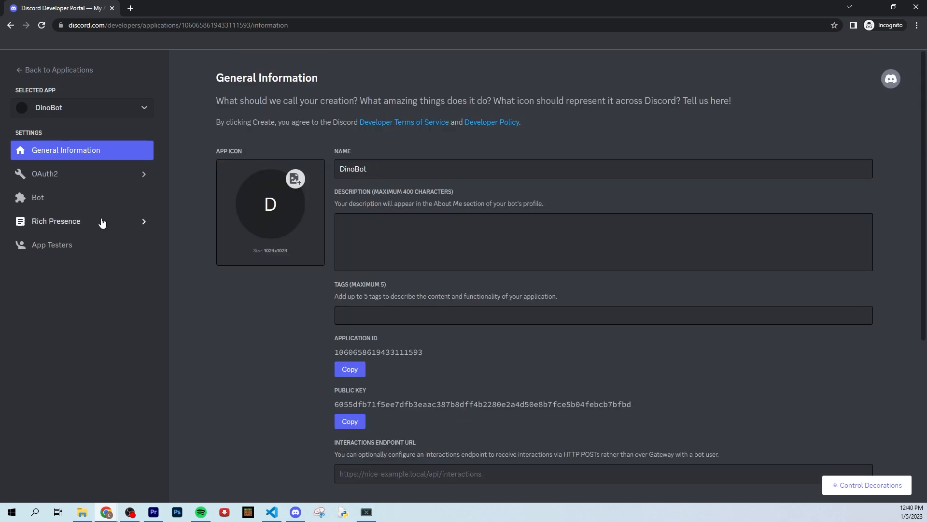
{"action": "mouse_move", "coordinate": [58, 198]}
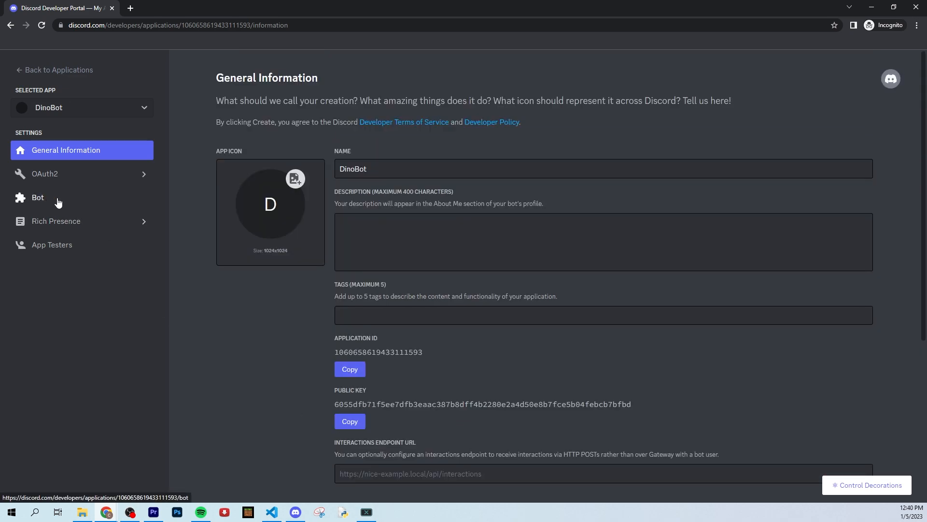
Step: Add and confirm a bot user for DinoBot from the Bot settings page
{"action": "left_click", "coordinate": [38, 197]}
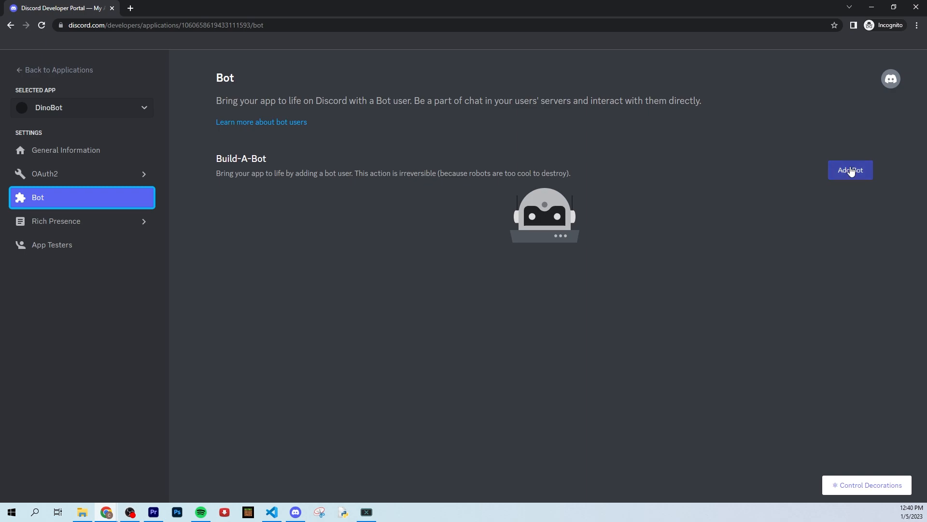
{"action": "left_click", "coordinate": [850, 171]}
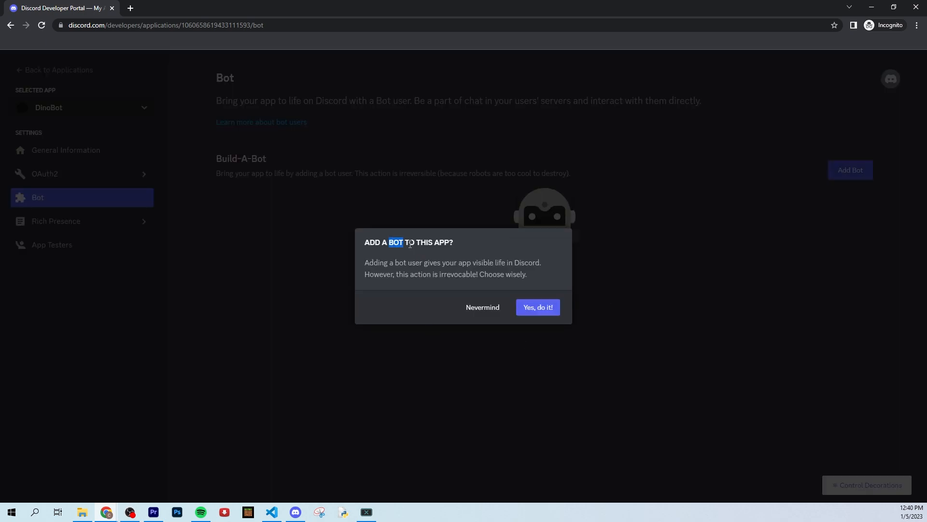
{"action": "left_click", "coordinate": [537, 307]}
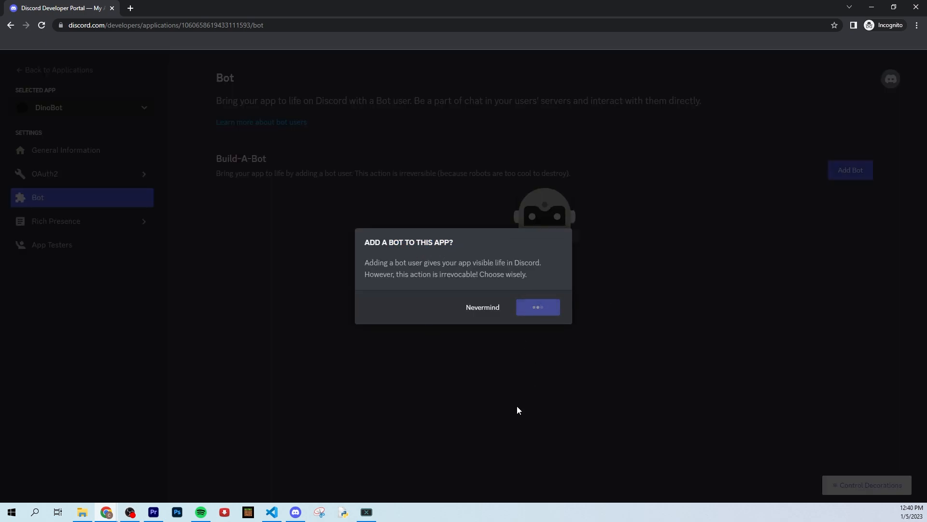
{"action": "left_click", "coordinate": [537, 307]}
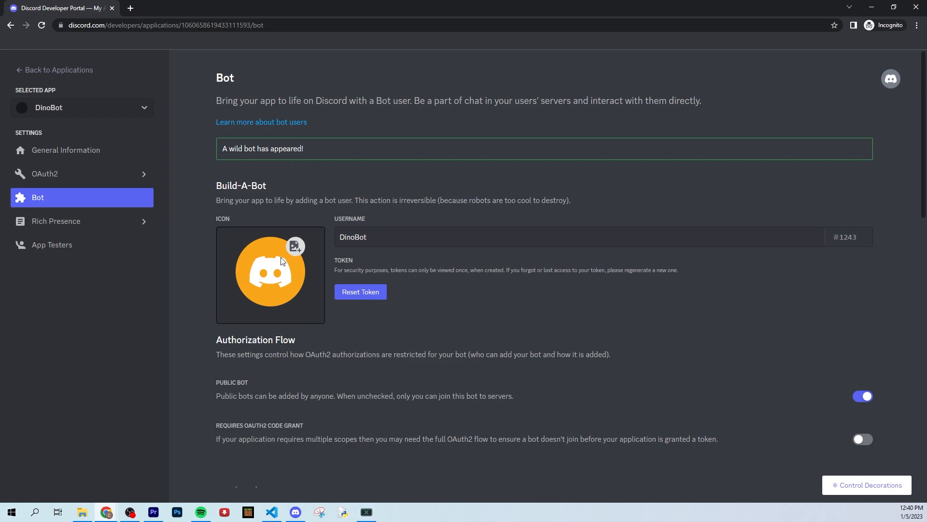
{"action": "mouse_move", "coordinate": [270, 275]}
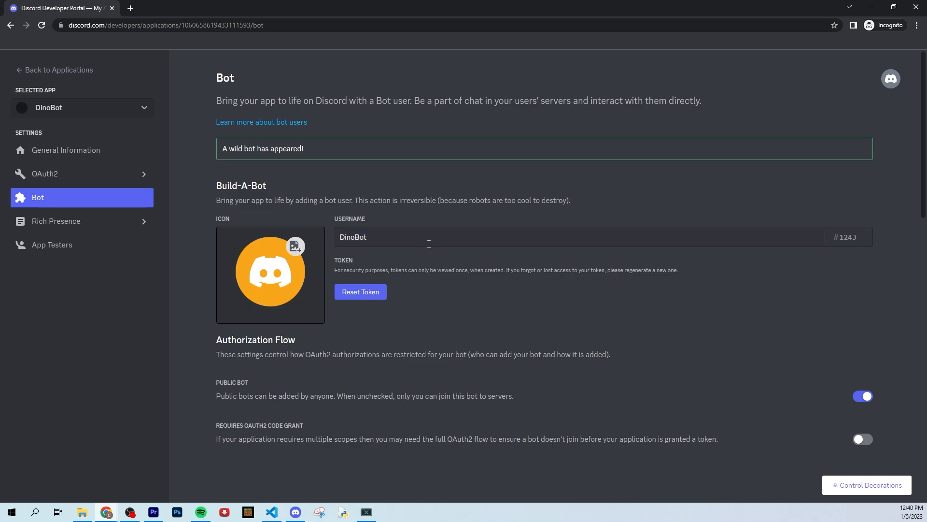
{"action": "mouse_move", "coordinate": [403, 353]}
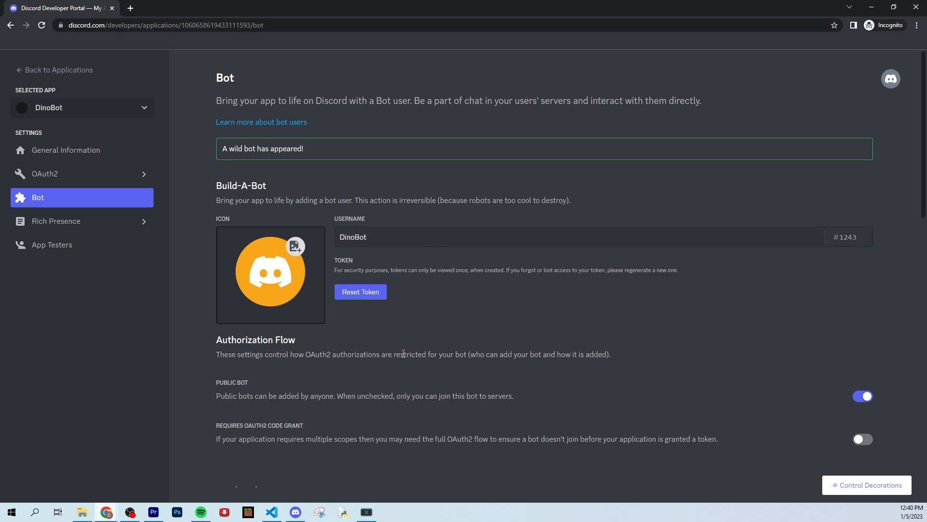
Step: Create a new Discord server named 'DinoBot Test server'
{"action": "left_click", "coordinate": [295, 515]}
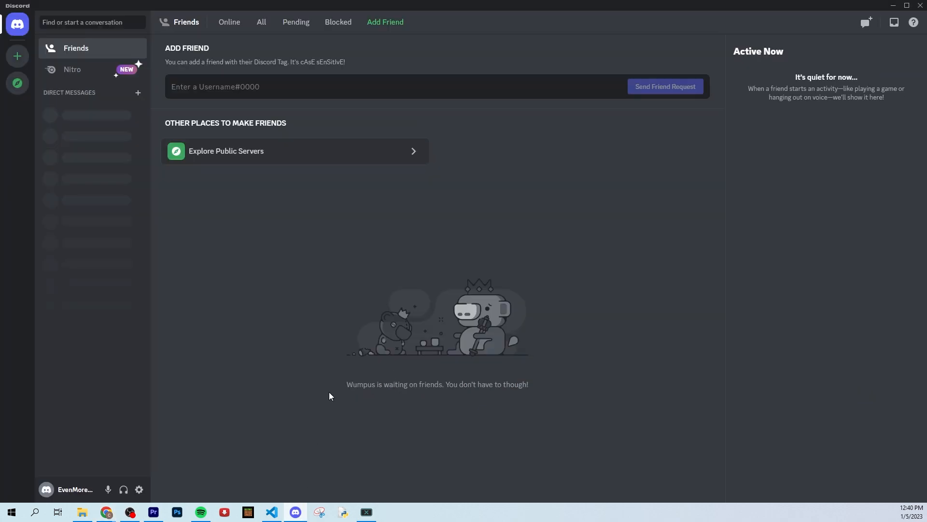
{"action": "mouse_move", "coordinate": [33, 52]}
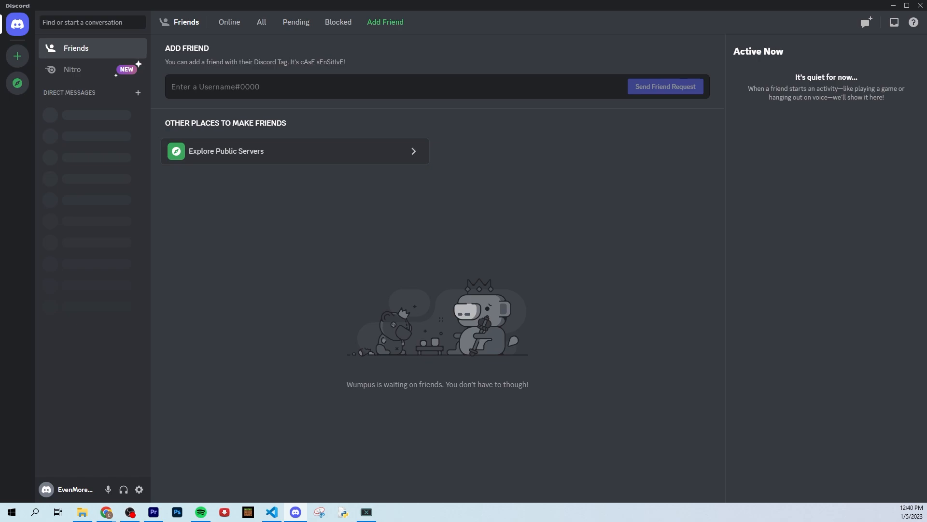
{"action": "left_click", "coordinate": [17, 56]}
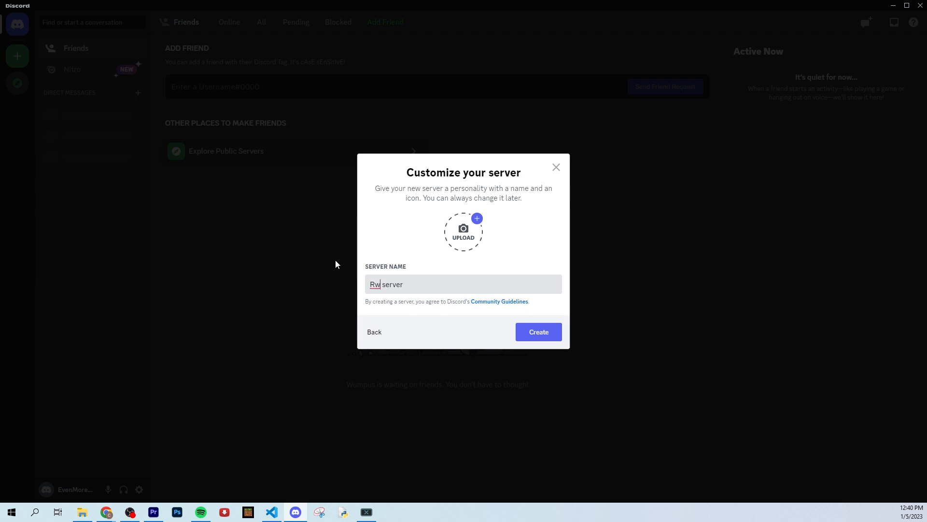
{"action": "type", "text": "DinoBot Test"}
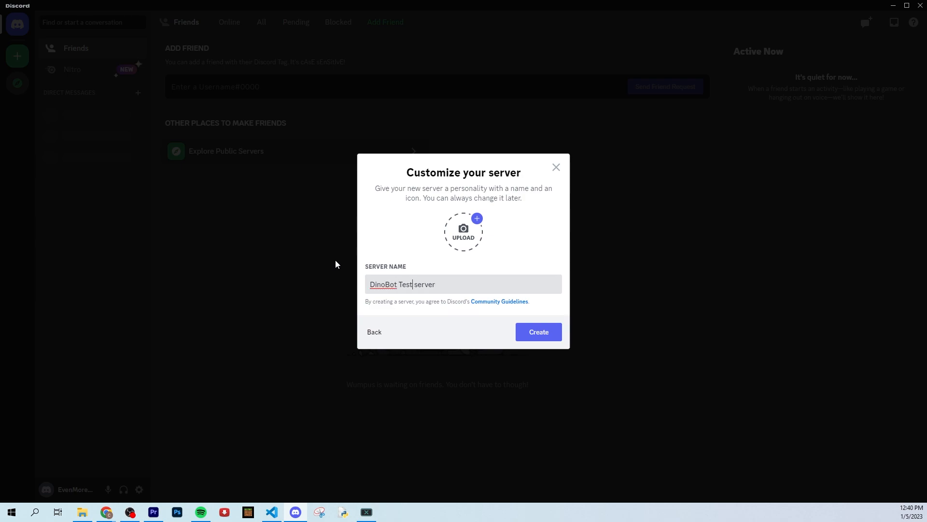
{"action": "left_click", "coordinate": [538, 332]}
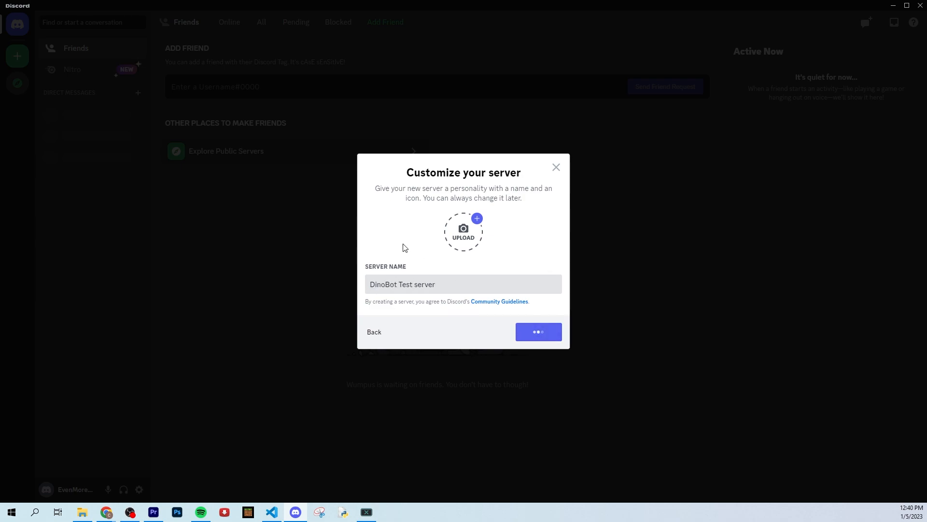
{"action": "left_click", "coordinate": [537, 332]}
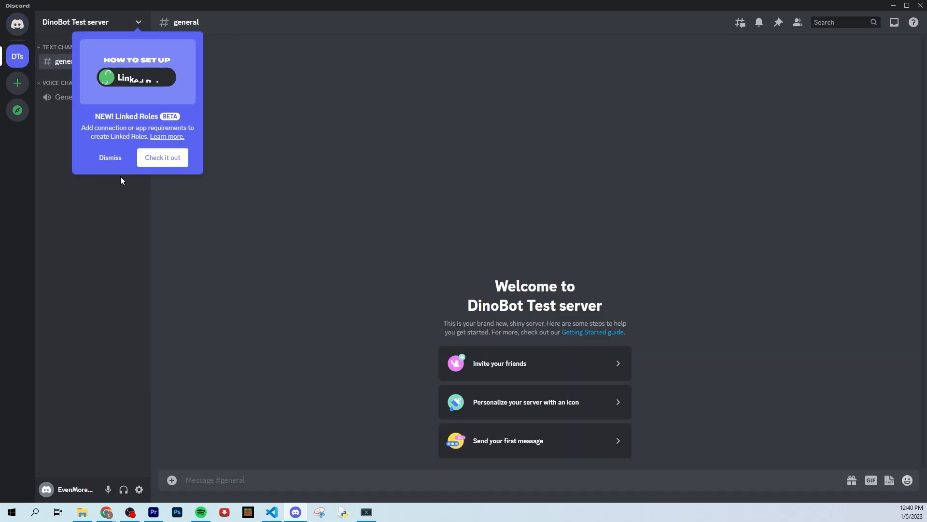
Step: Dismiss the Linked Roles announcement, show the member list, and return to the developer portal
{"action": "left_click", "coordinate": [109, 158]}
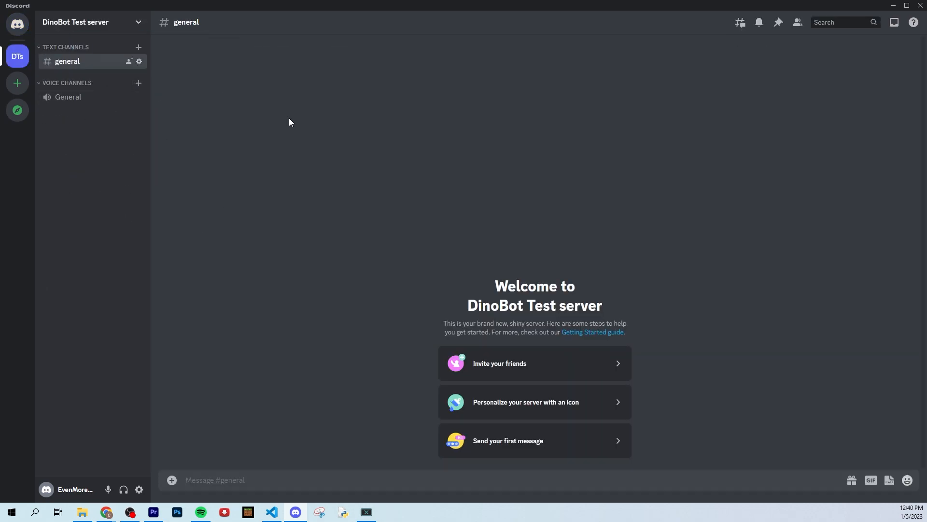
{"action": "mouse_move", "coordinate": [851, 5]}
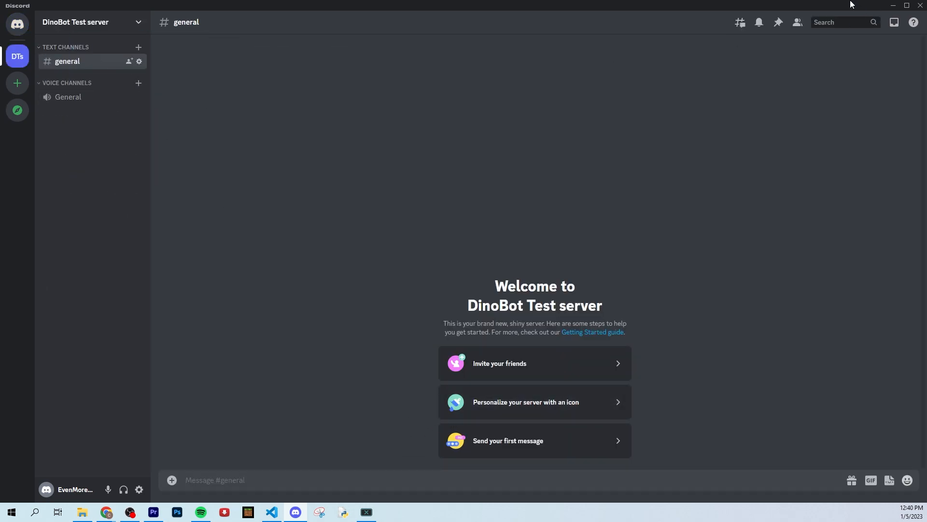
{"action": "left_click", "coordinate": [797, 22]}
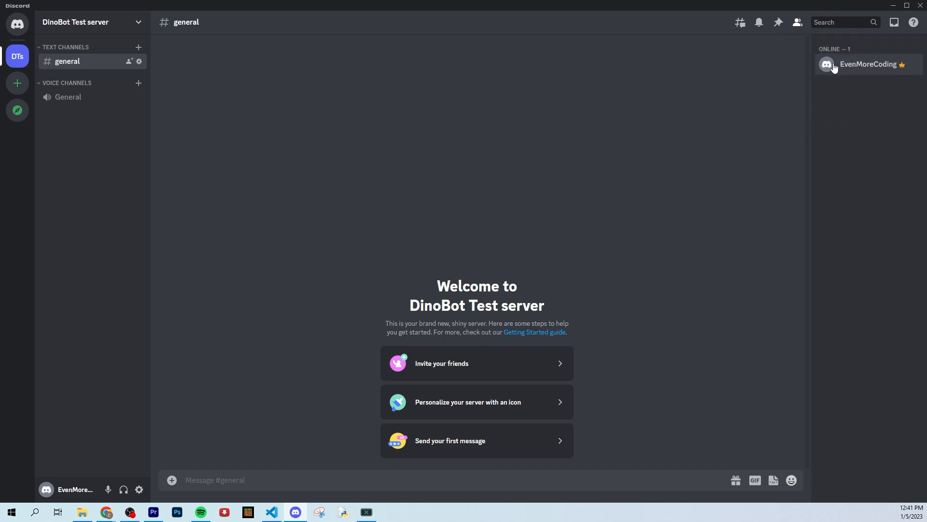
{"action": "mouse_move", "coordinate": [816, 119]}
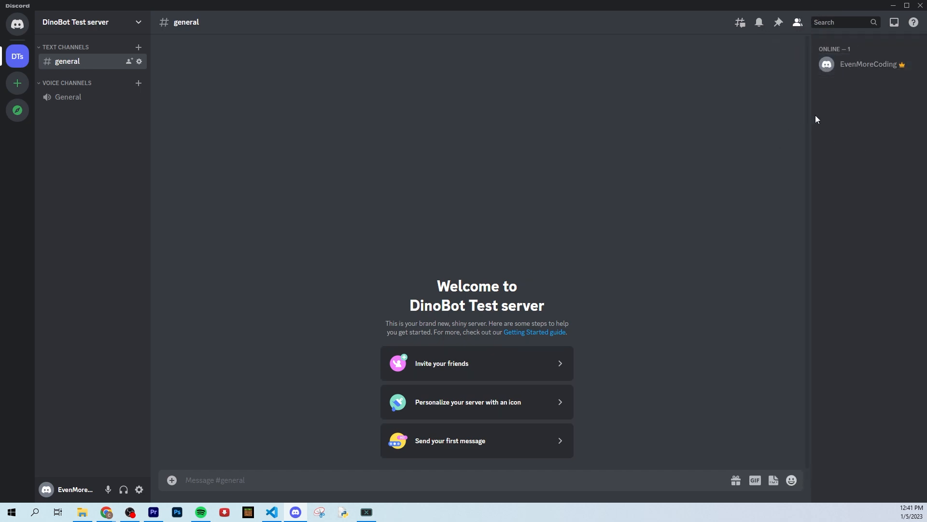
{"action": "mouse_move", "coordinate": [163, 512]}
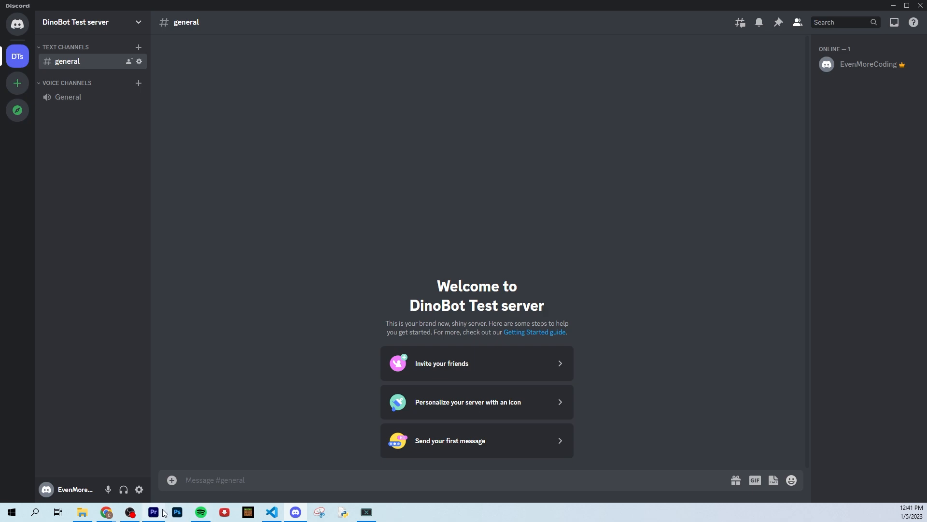
{"action": "mouse_move", "coordinate": [323, 505]}
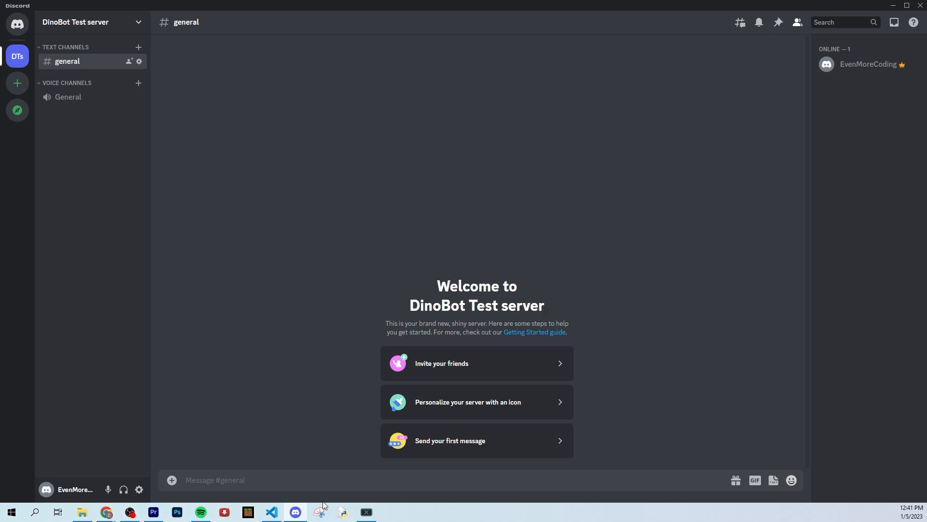
{"action": "left_click", "coordinate": [107, 511]}
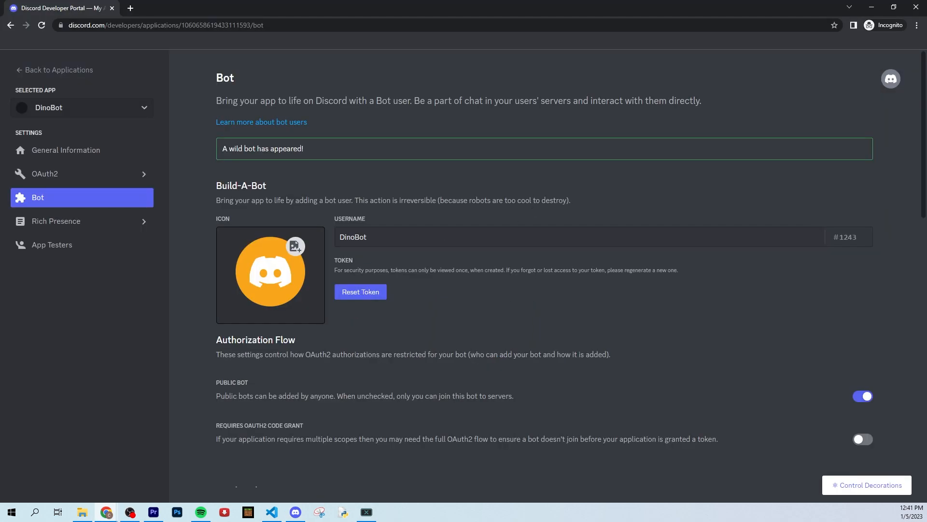
Step: Generate a new DinoBot bot token, copy it, and return to VS Code
{"action": "scroll", "scroll_direction": "down", "scroll_amount": 3}
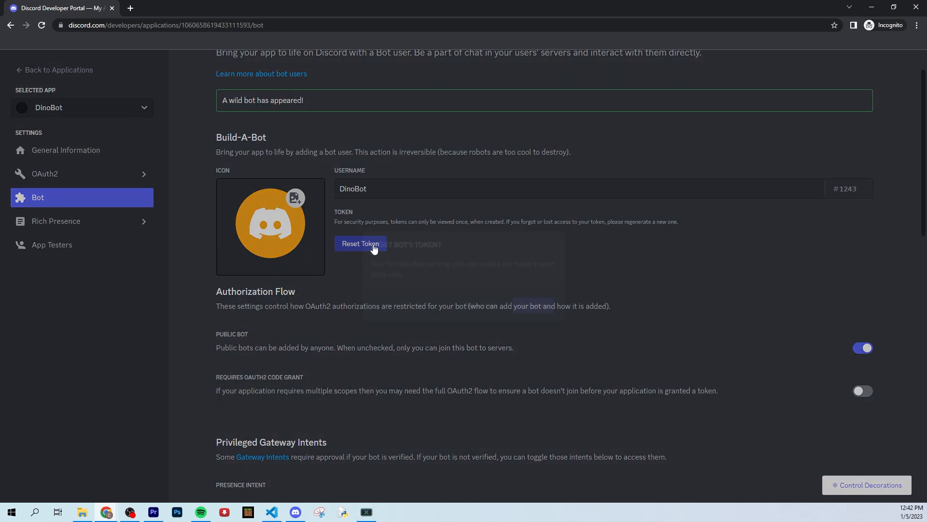
{"action": "left_click", "coordinate": [359, 242]}
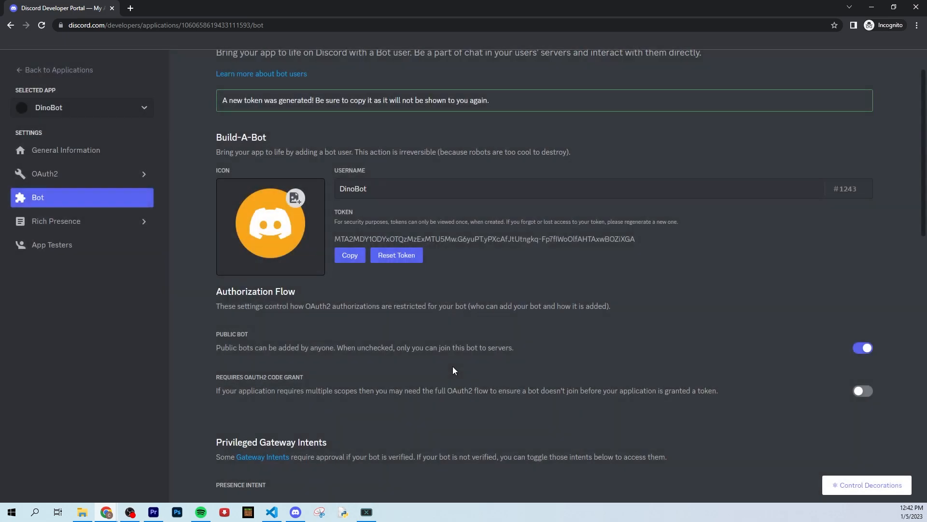
{"action": "left_click", "coordinate": [349, 254]}
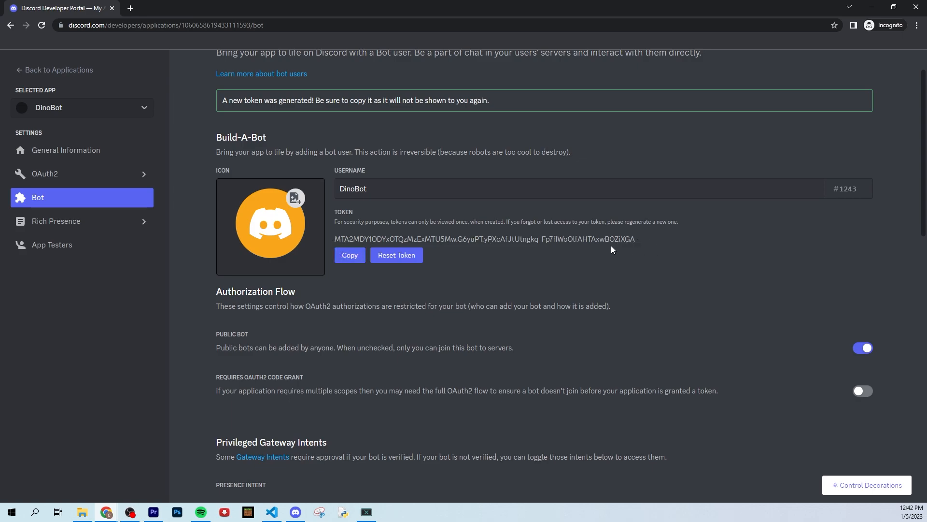
{"action": "mouse_move", "coordinate": [340, 240]}
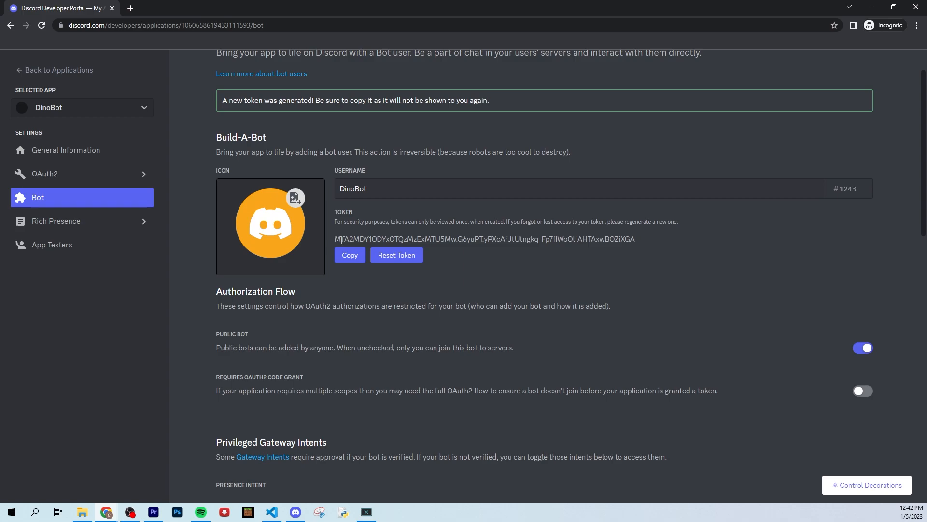
{"action": "triple_click", "coordinate": [485, 239]}
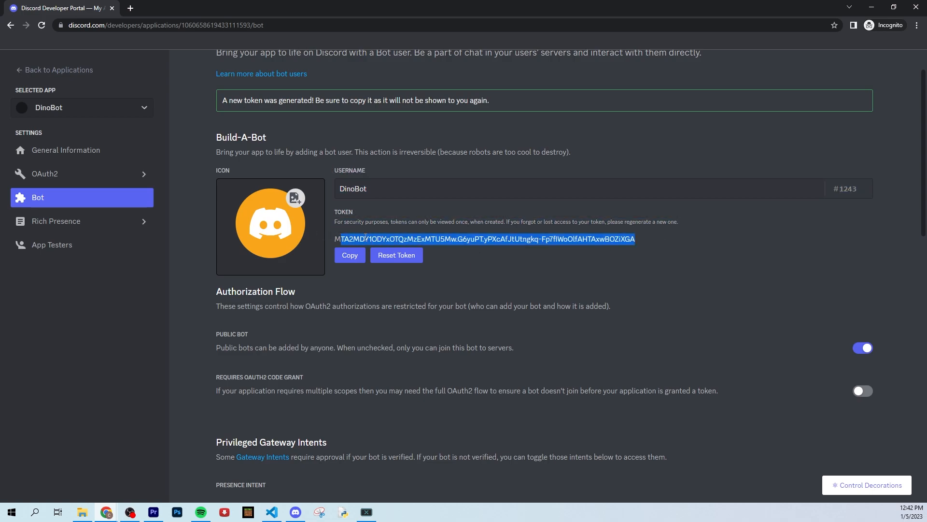
{"action": "left_click", "coordinate": [381, 239]}
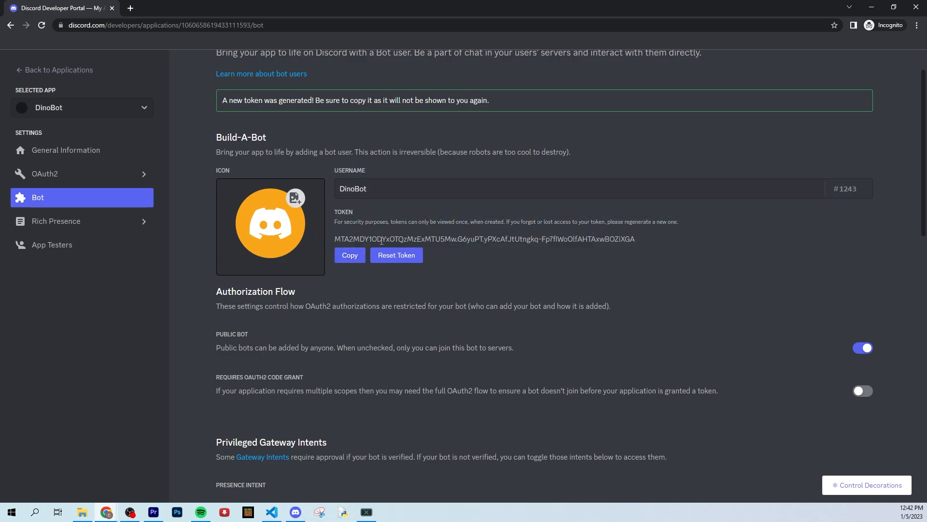
{"action": "mouse_move", "coordinate": [470, 237]}
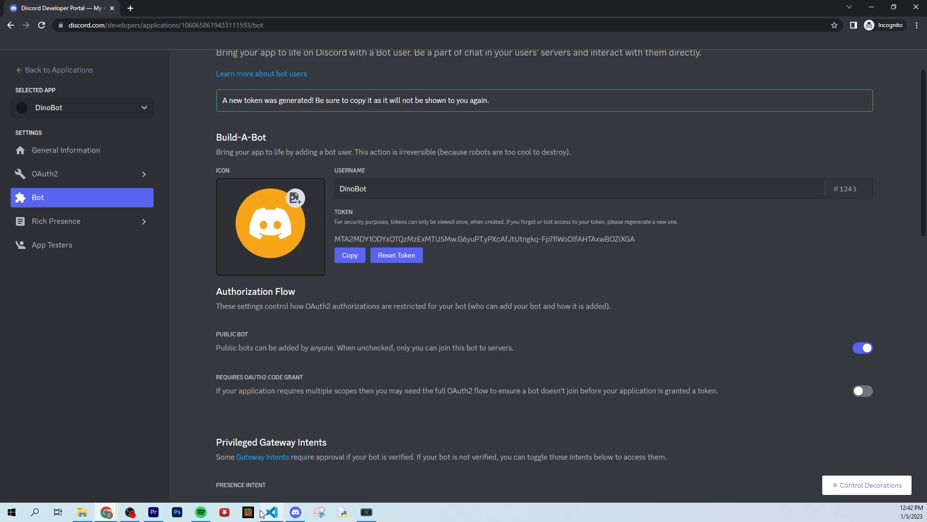
{"action": "left_click", "coordinate": [271, 516]}
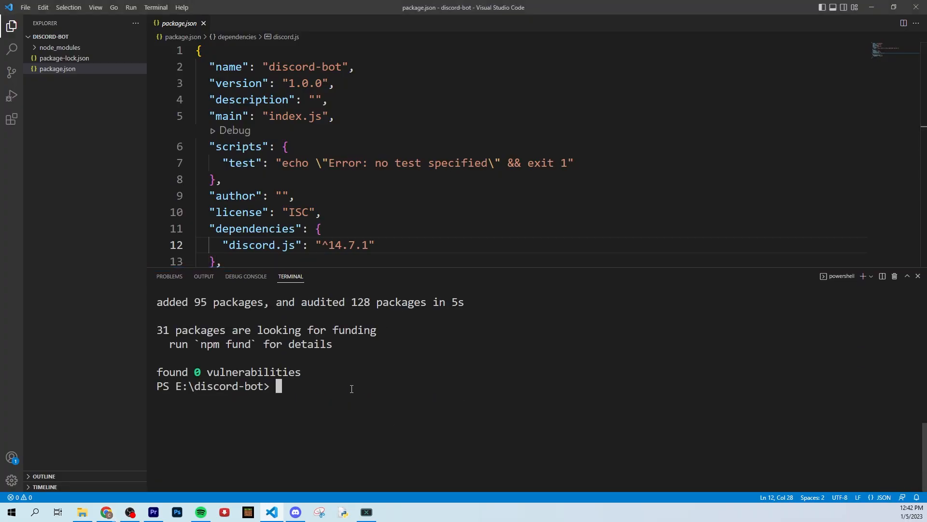
Step: Run 'npm install dotenv' so dotenv 16.0.3 is added as a dependency
{"action": "type", "text": "npm inst"}
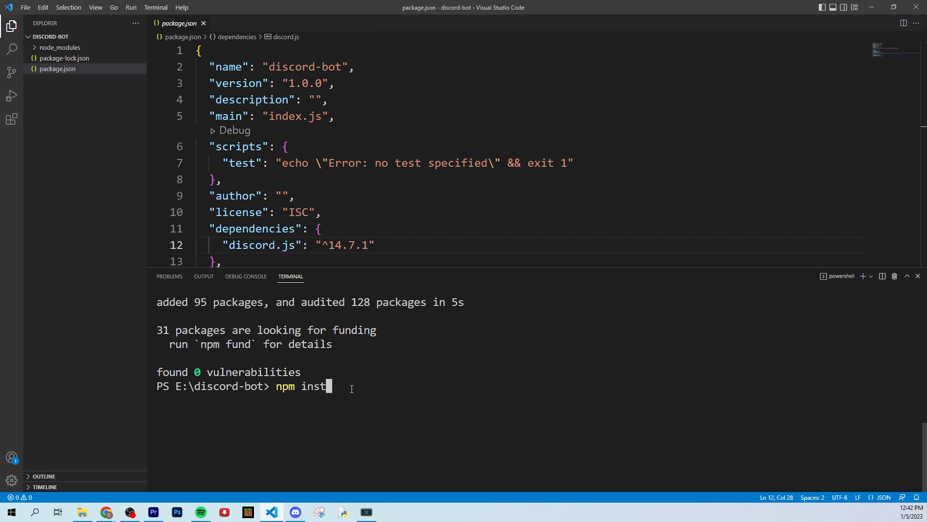
{"action": "type", "text": "all doten"}
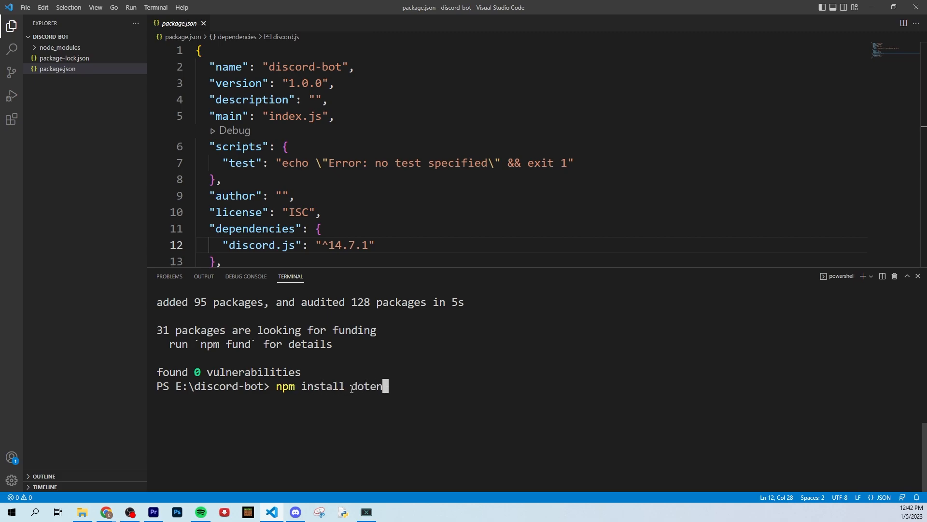
{"action": "type", "text": "v"}
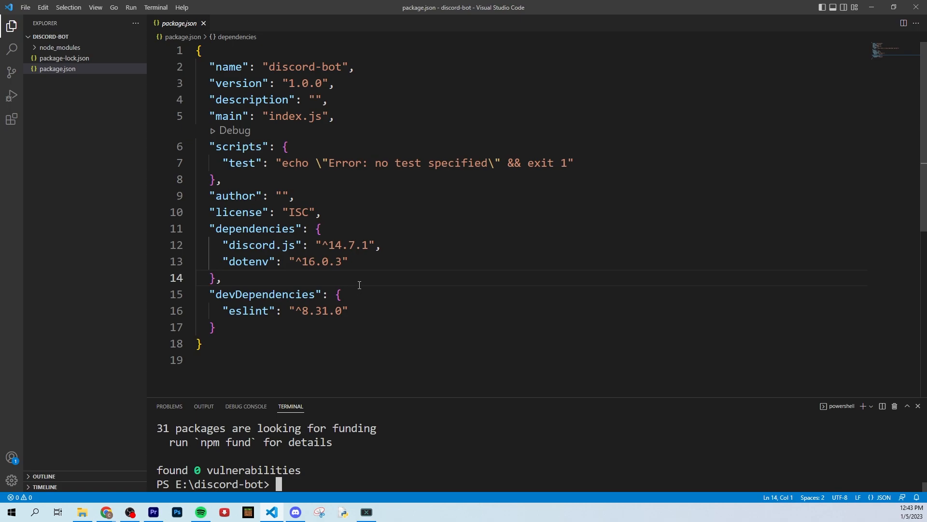
{"action": "right_click", "coordinate": [72, 111]}
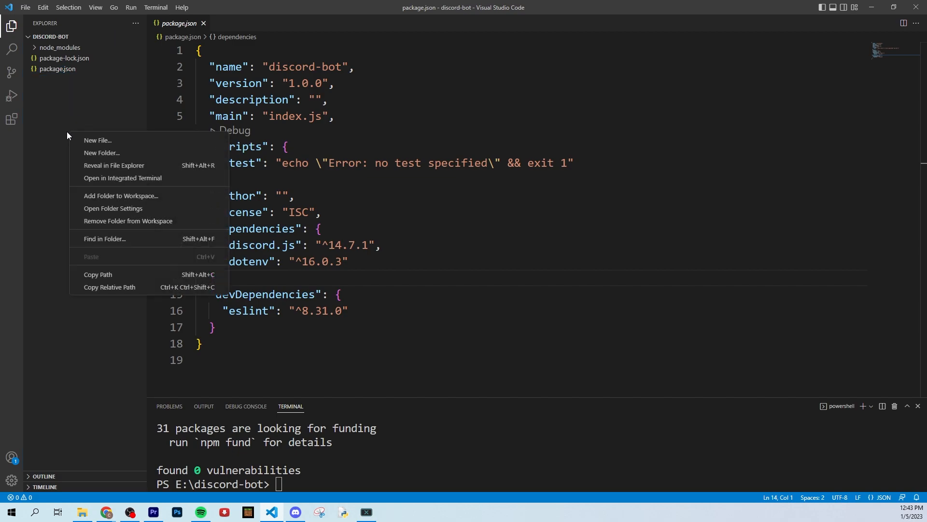
Step: Create a .env file containing DISCORD_TOKEN = the DinoBot token and save it
{"action": "left_click", "coordinate": [98, 140]}
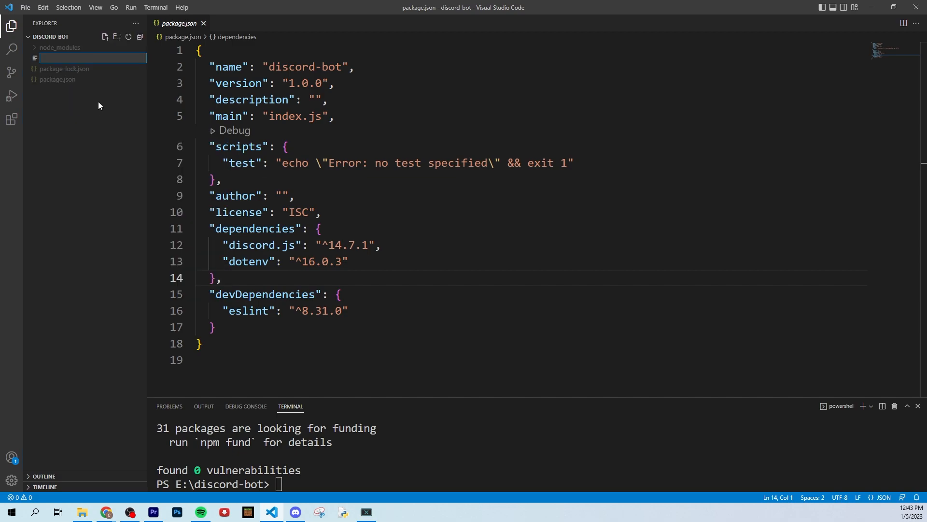
{"action": "type", "text": ".env"}
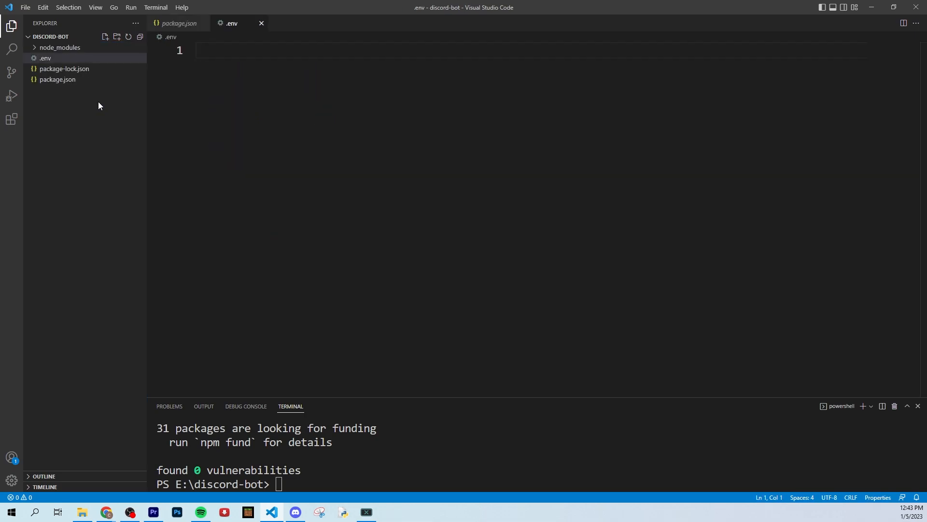
{"action": "mouse_move", "coordinate": [308, 56]}
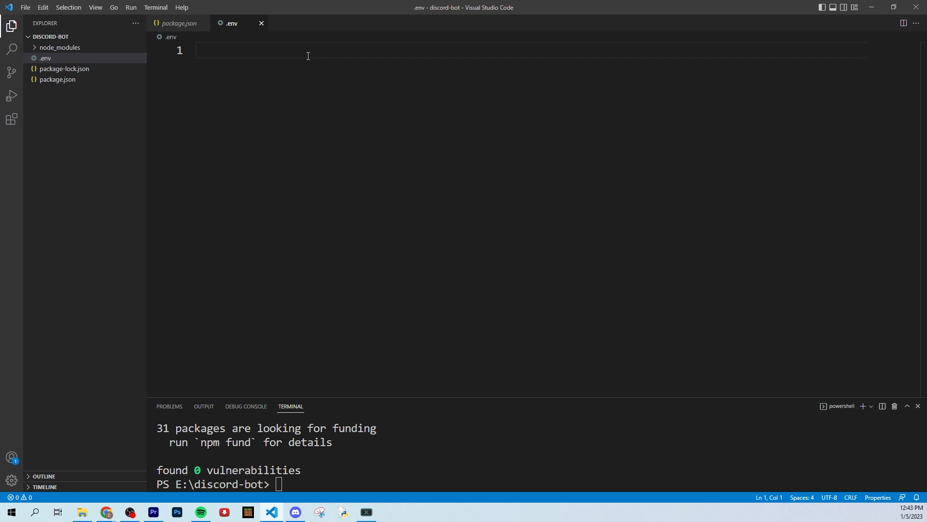
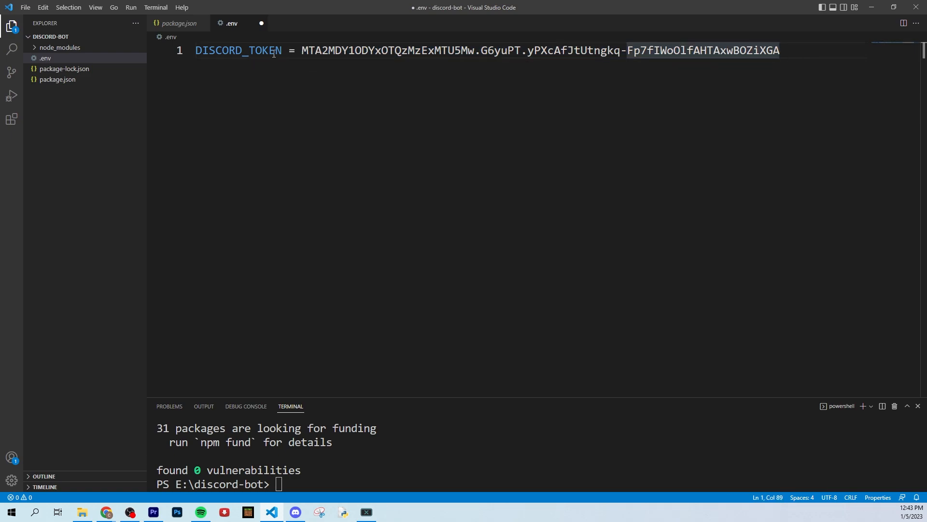
{"action": "left_click", "coordinate": [780, 51]}
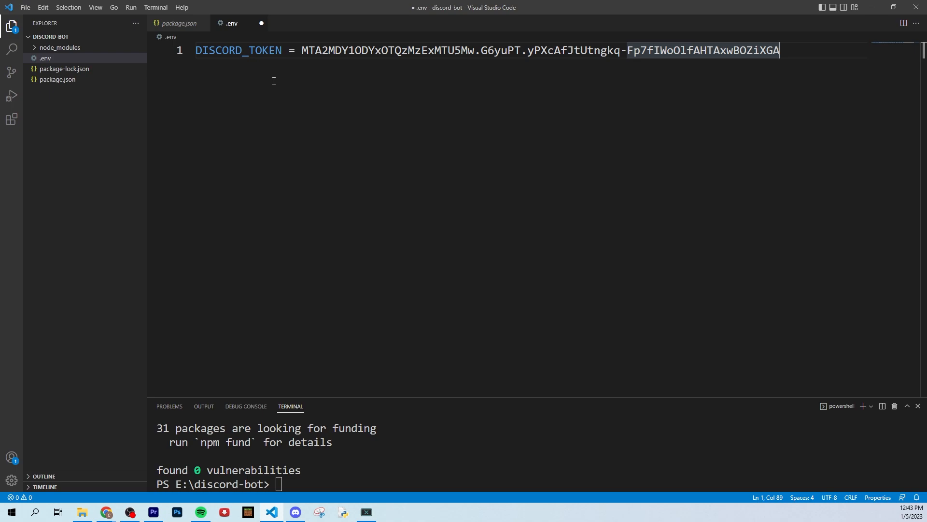
{"action": "mouse_move", "coordinate": [363, 205]}
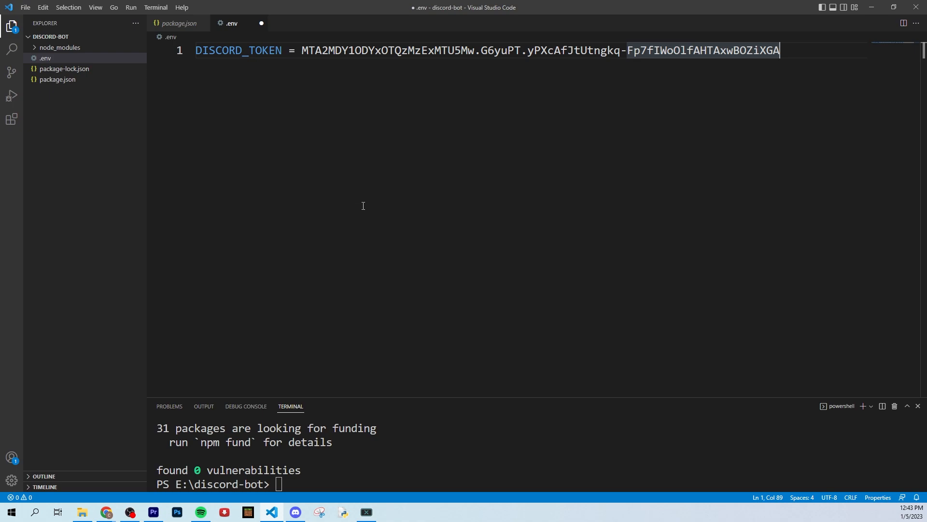
{"action": "key", "text": "ctrl+s"}
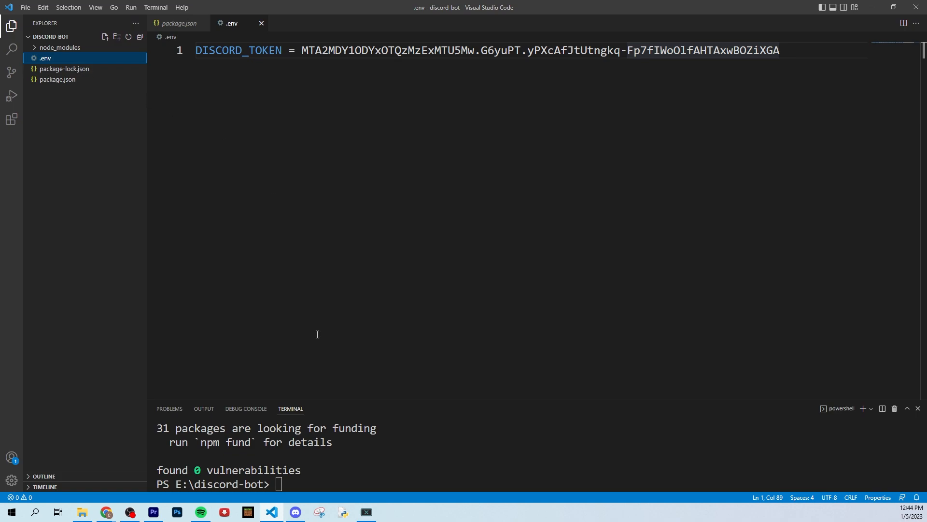
{"action": "mouse_move", "coordinate": [200, 511]}
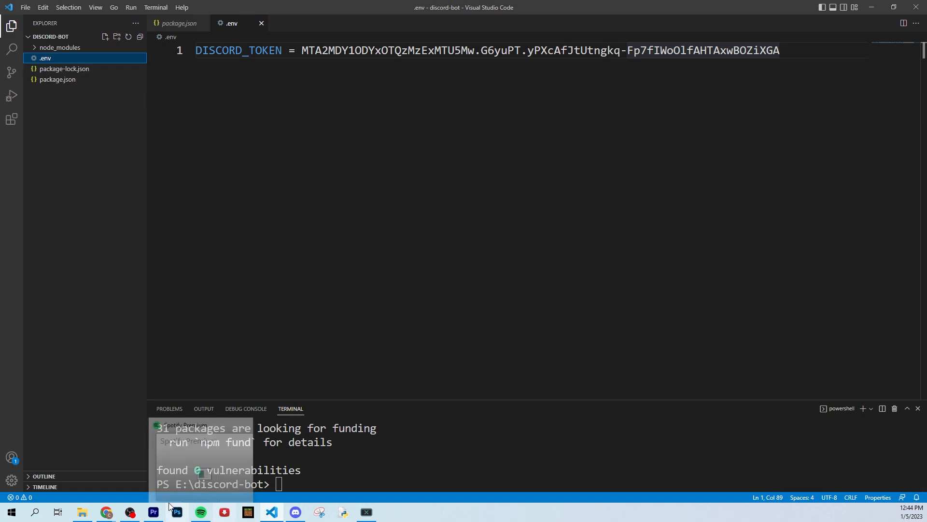
{"action": "left_click", "coordinate": [105, 512]}
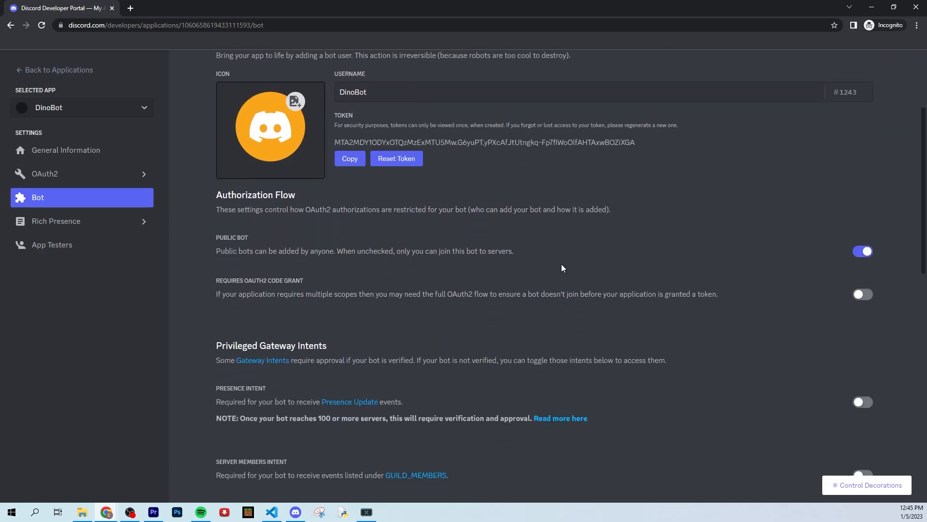
{"action": "mouse_move", "coordinate": [572, 263]}
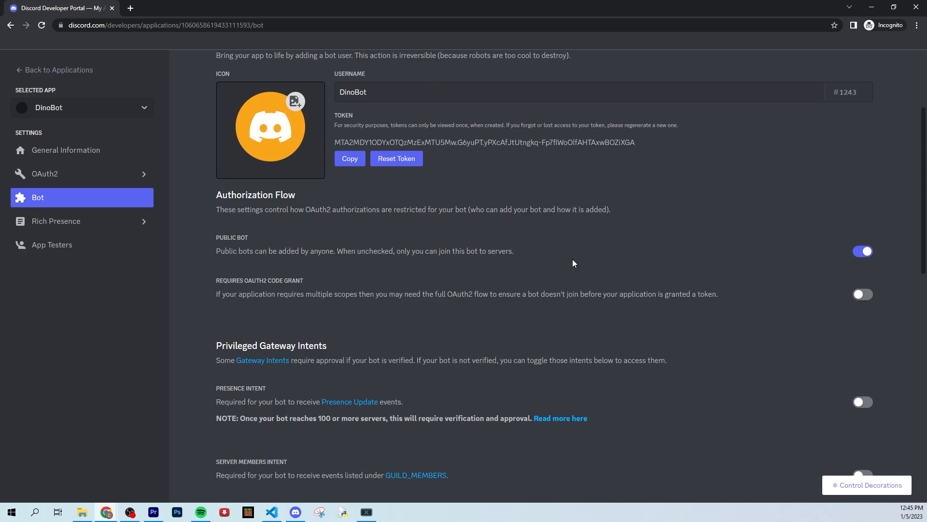
{"action": "scroll", "scroll_direction": "down", "scroll_amount": 3}
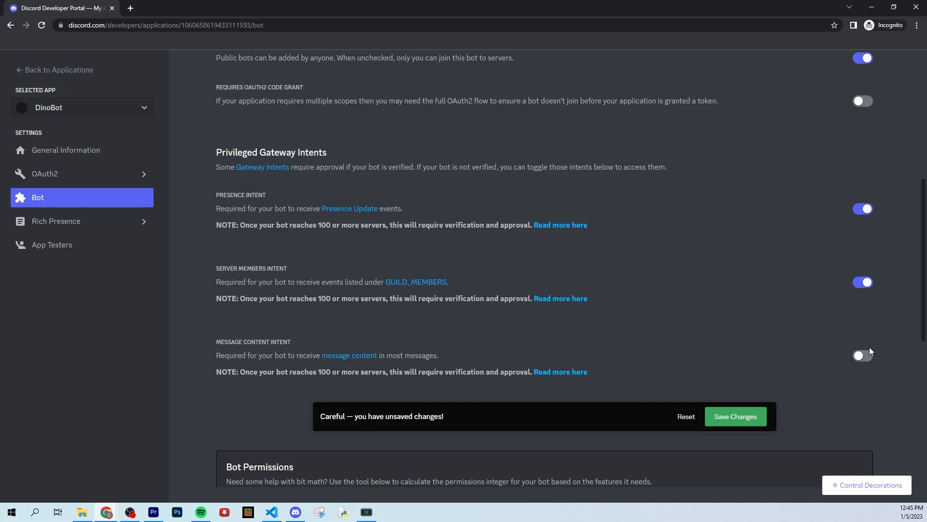
{"action": "left_click", "coordinate": [863, 355]}
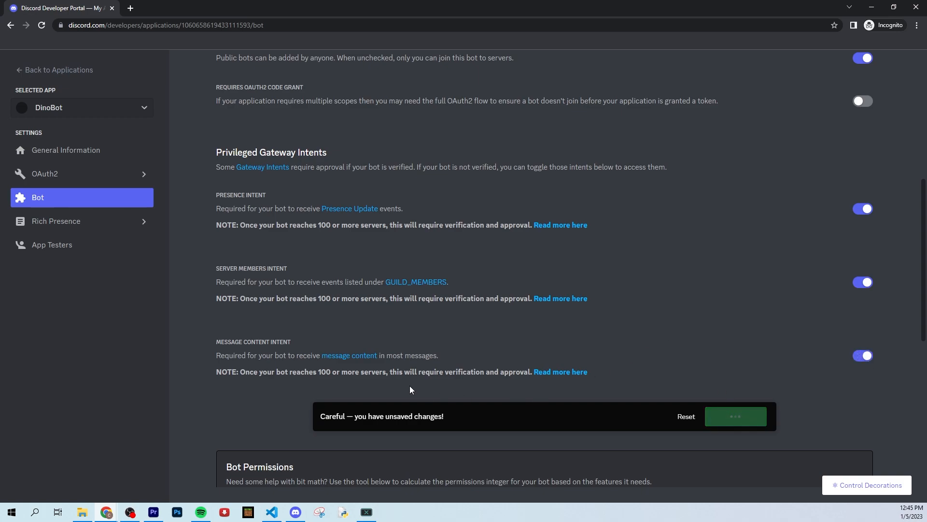
{"action": "left_click", "coordinate": [734, 416]}
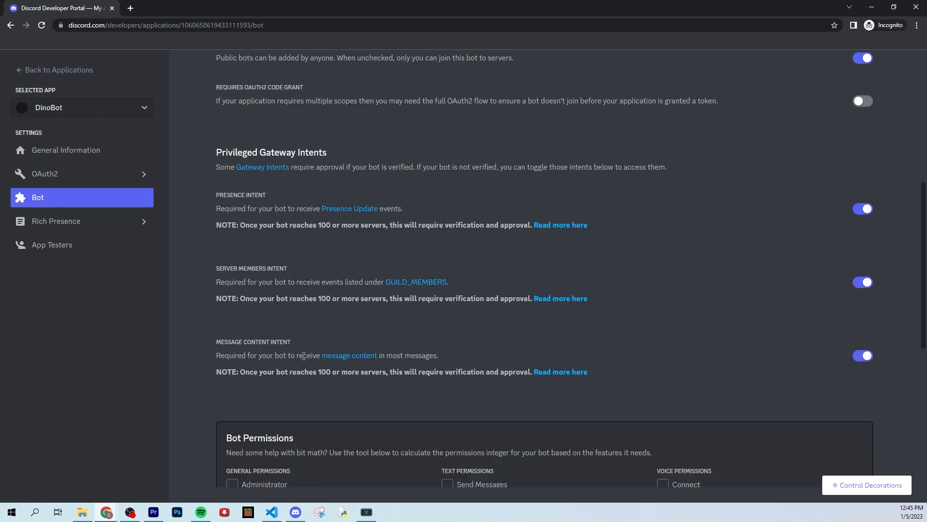
{"action": "mouse_move", "coordinate": [382, 310]}
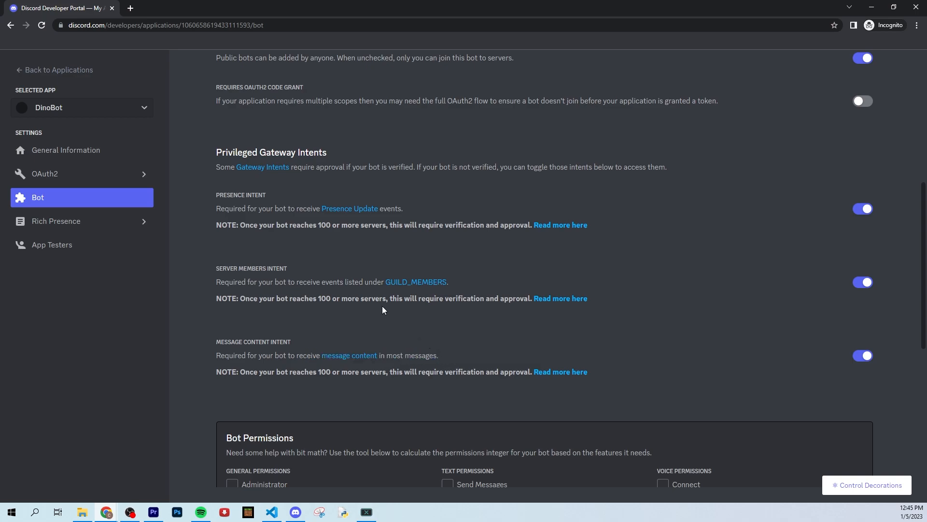
{"action": "mouse_move", "coordinate": [475, 285]}
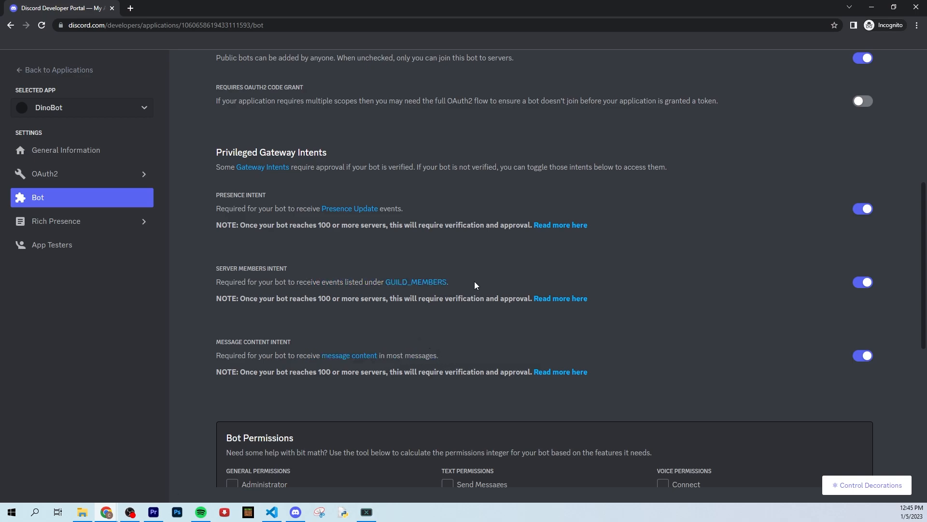
{"action": "scroll", "scroll_direction": "down", "scroll_amount": 3}
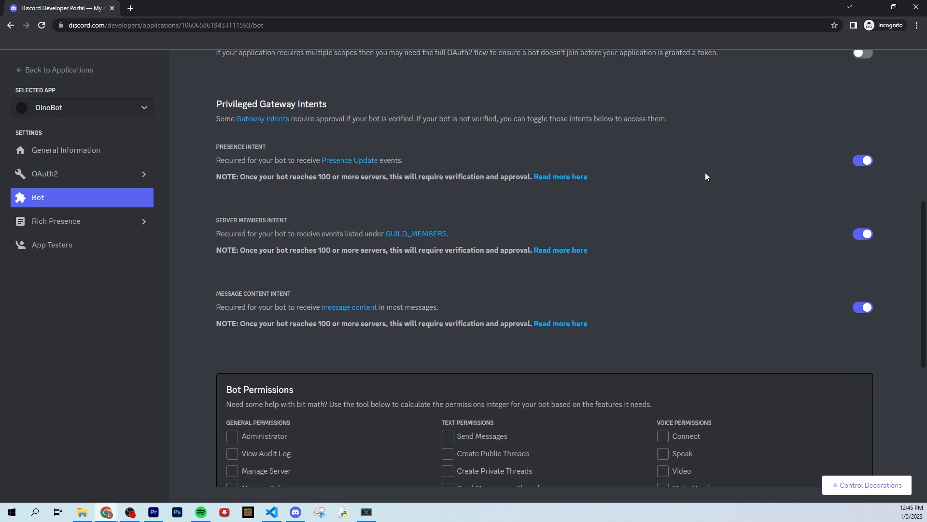
{"action": "mouse_move", "coordinate": [760, 184]}
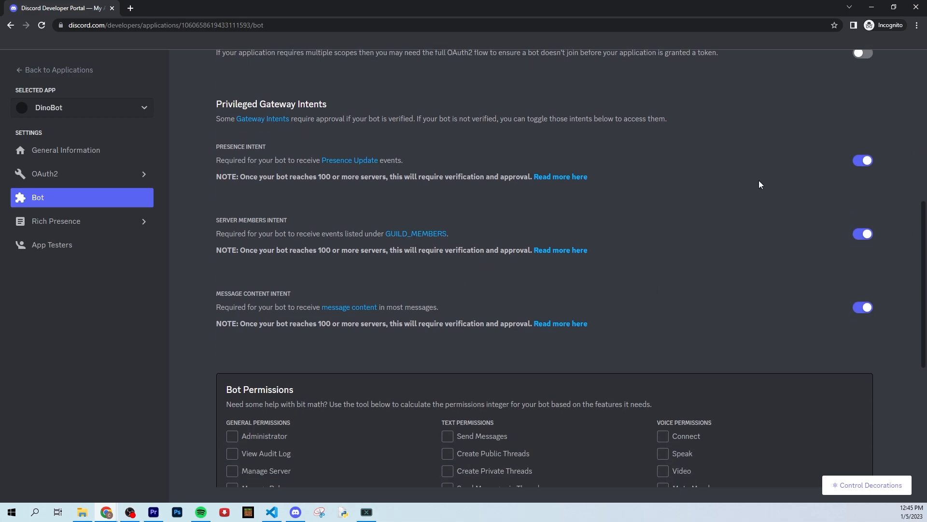
{"action": "scroll", "scroll_direction": "up", "scroll_amount": 3}
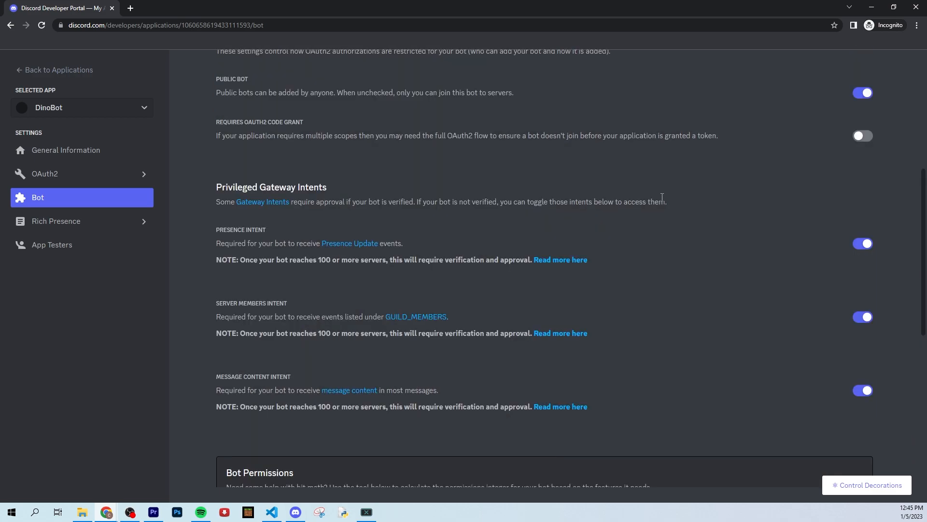
{"action": "scroll", "scroll_direction": "down", "scroll_amount": 3}
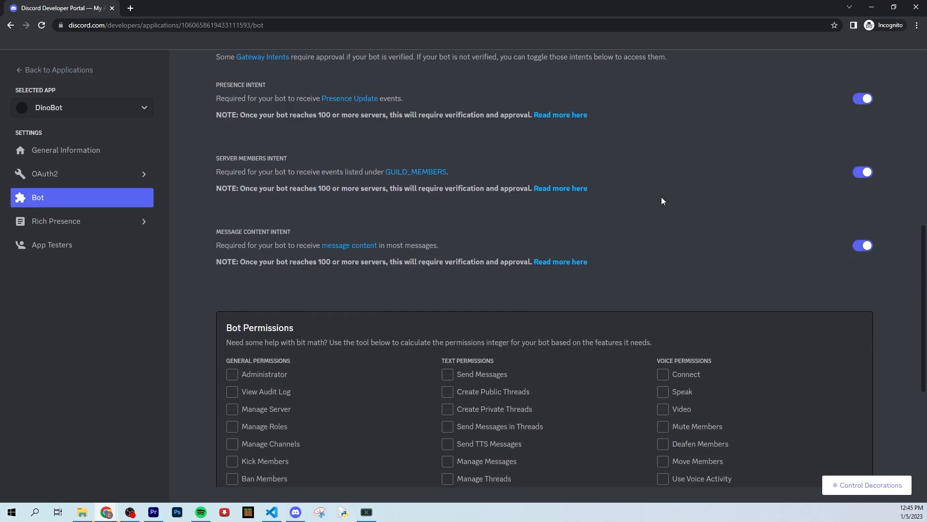
{"action": "scroll", "scroll_direction": "up", "scroll_amount": 3}
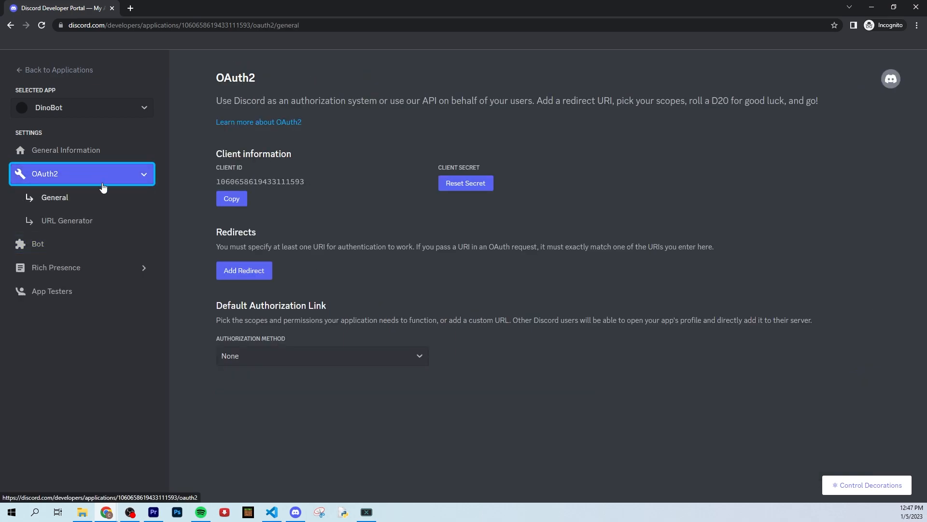
Step: In the OAuth2 URL Generator, tick the bot and applications.commands scopes
{"action": "left_click", "coordinate": [67, 221]}
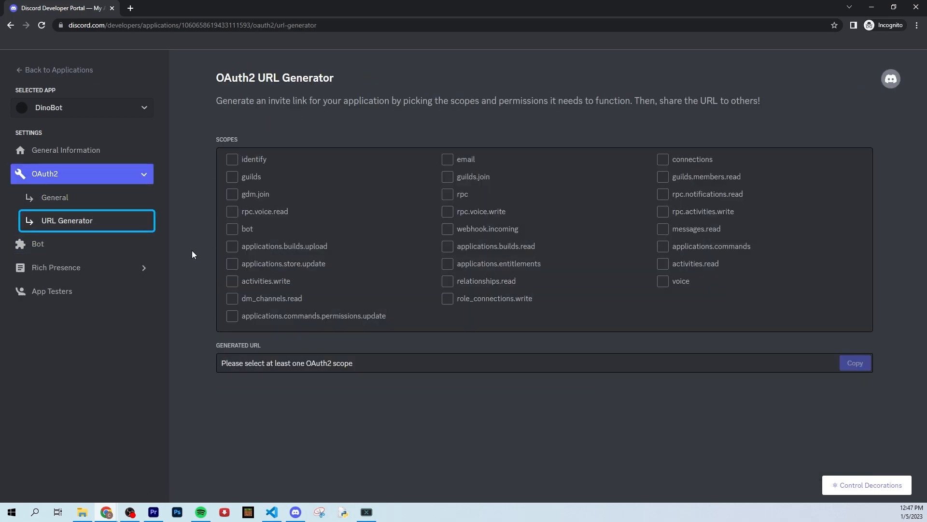
{"action": "mouse_move", "coordinate": [211, 189]}
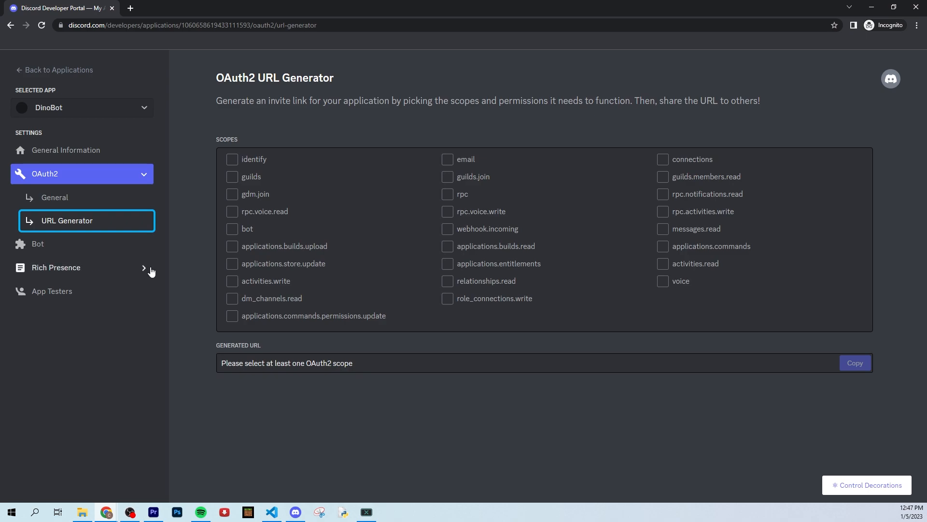
{"action": "left_click", "coordinate": [232, 229]}
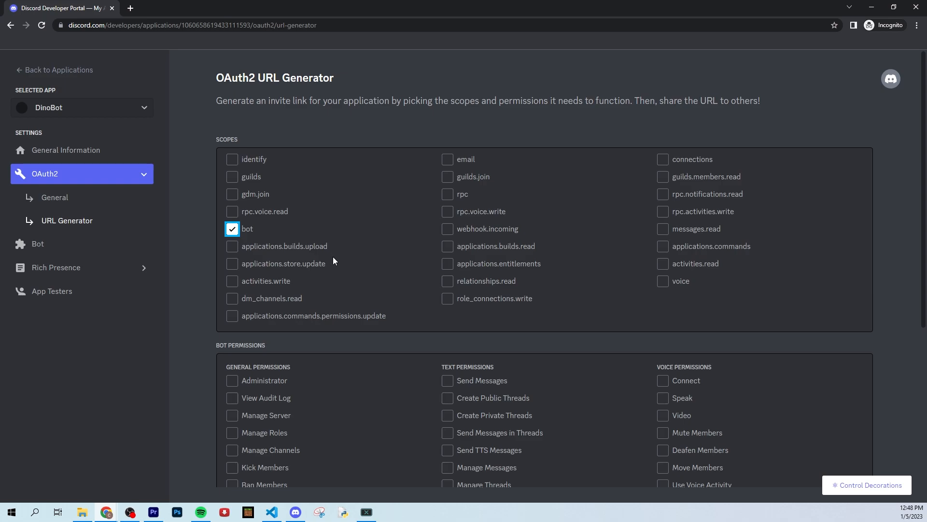
{"action": "mouse_move", "coordinate": [392, 261]}
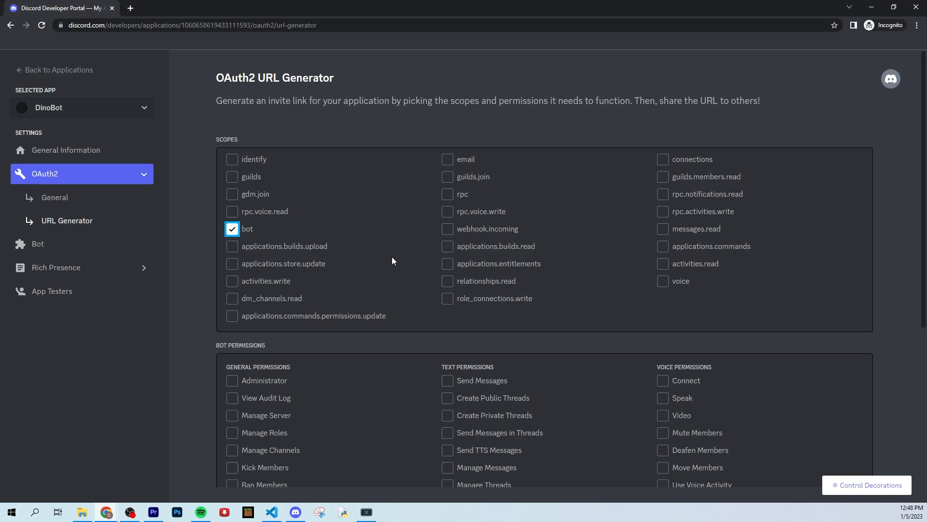
{"action": "mouse_move", "coordinate": [659, 275]}
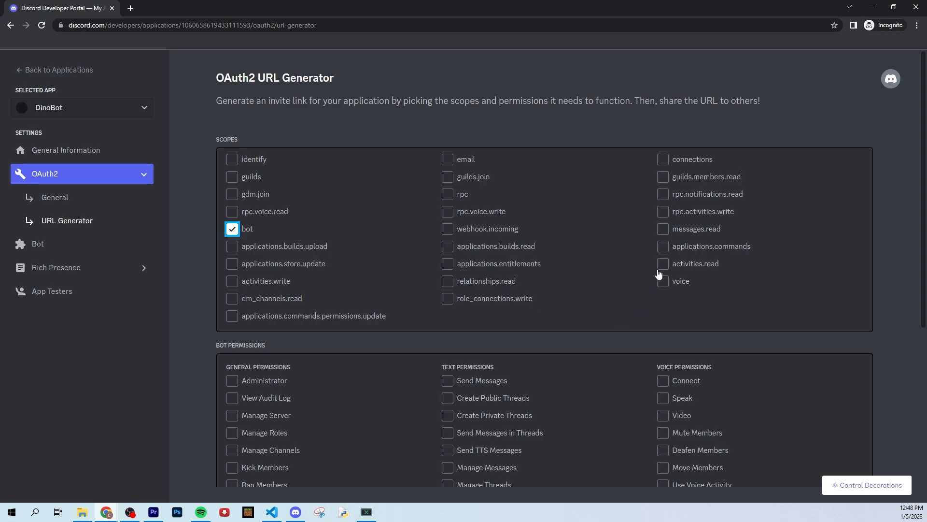
{"action": "left_click", "coordinate": [663, 246]}
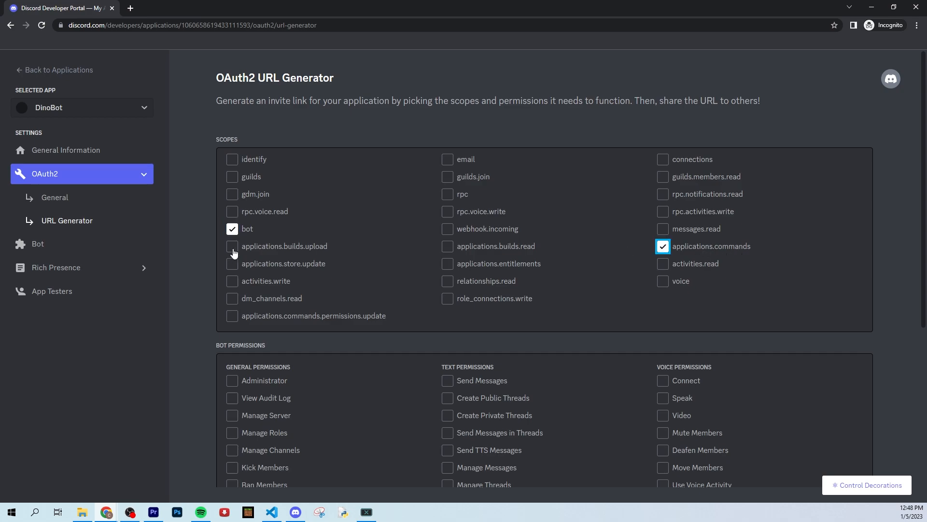
{"action": "mouse_move", "coordinate": [733, 253]}
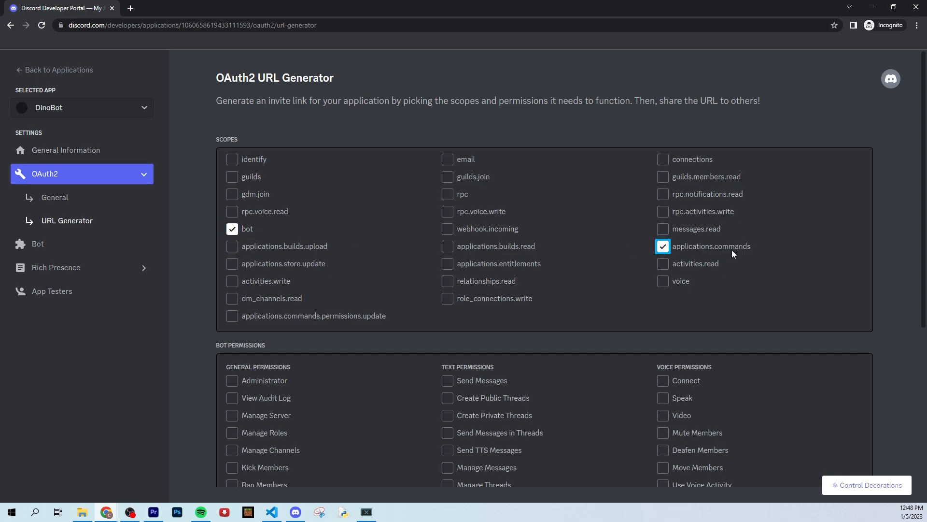
Step: Tick Administrator under Bot Permissions so the generated URL shows permissions=8
{"action": "scroll", "scroll_direction": "down", "scroll_amount": 3}
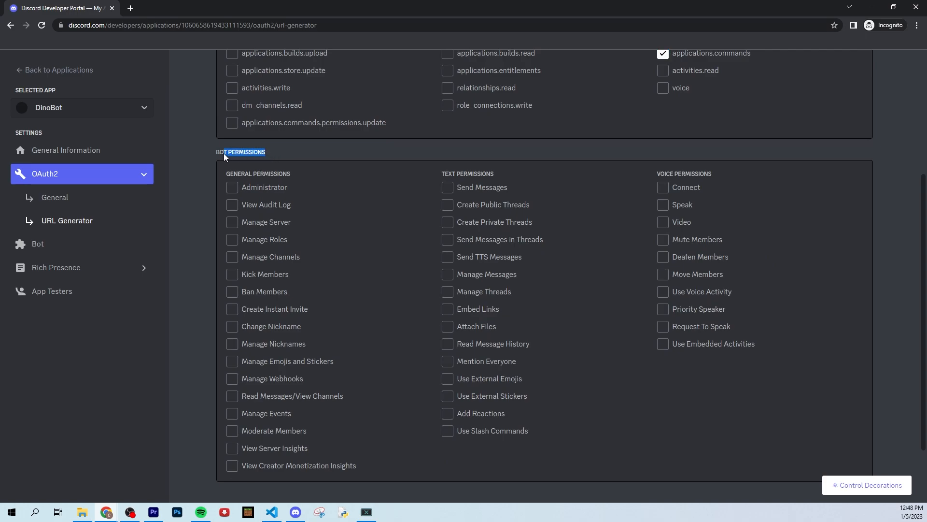
{"action": "mouse_move", "coordinate": [284, 152]}
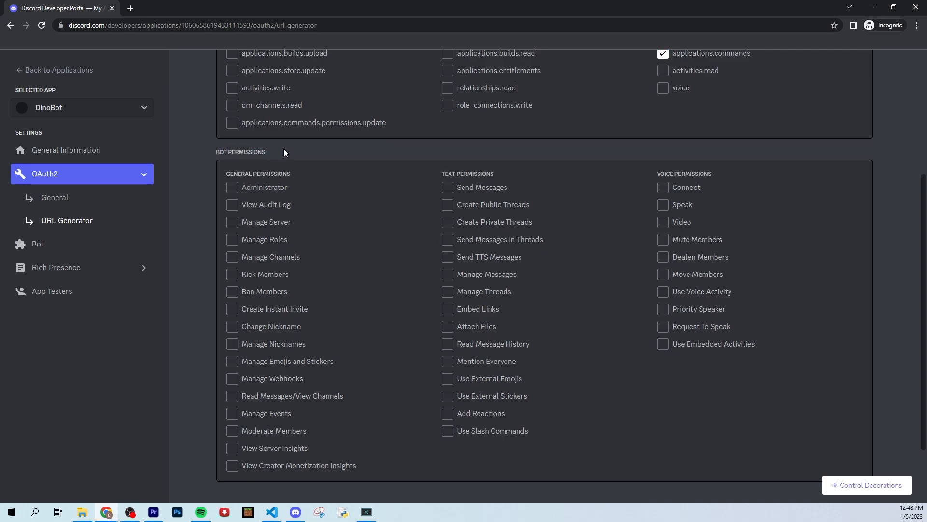
{"action": "scroll", "scroll_direction": "down", "scroll_amount": 3}
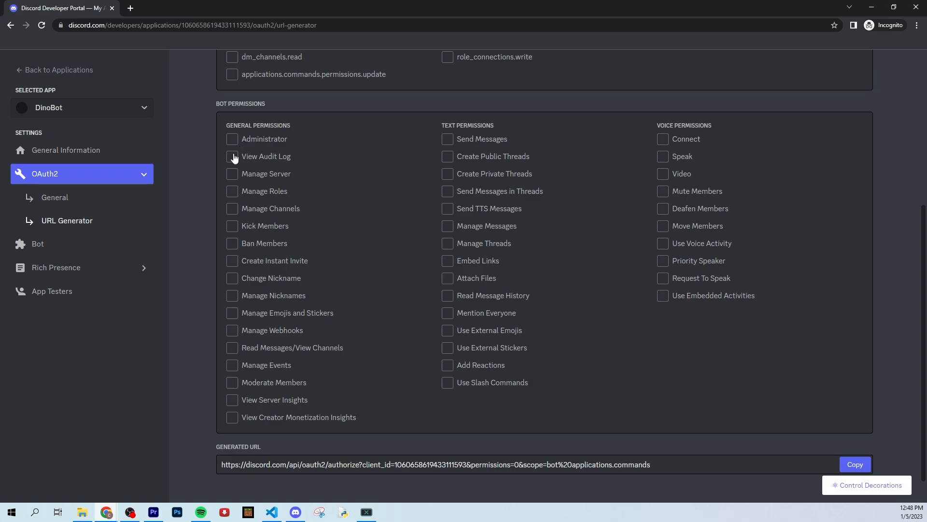
{"action": "mouse_move", "coordinate": [444, 141]}
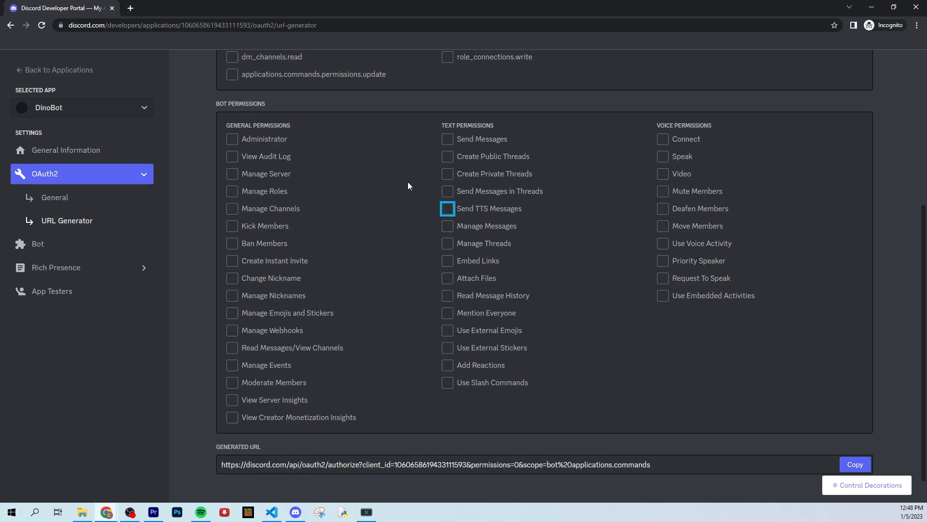
{"action": "left_click", "coordinate": [231, 139]}
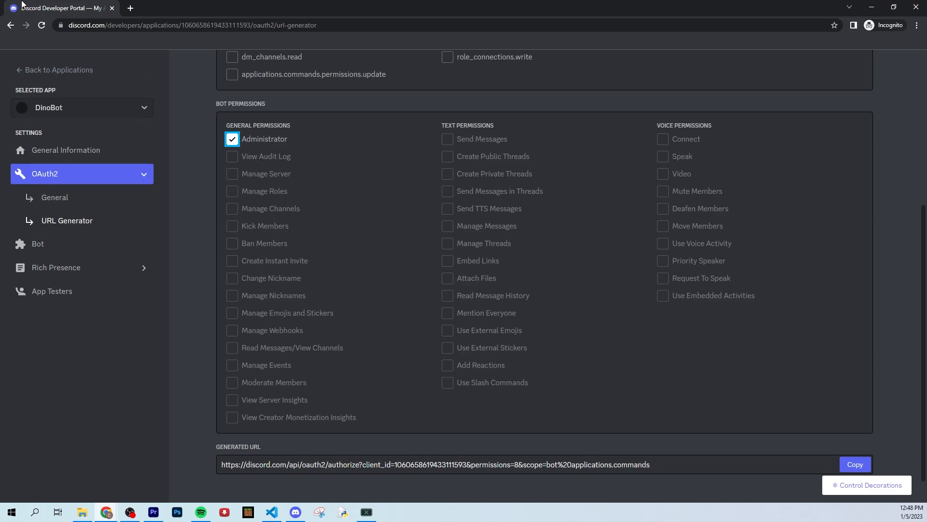
{"action": "mouse_move", "coordinate": [611, 253]}
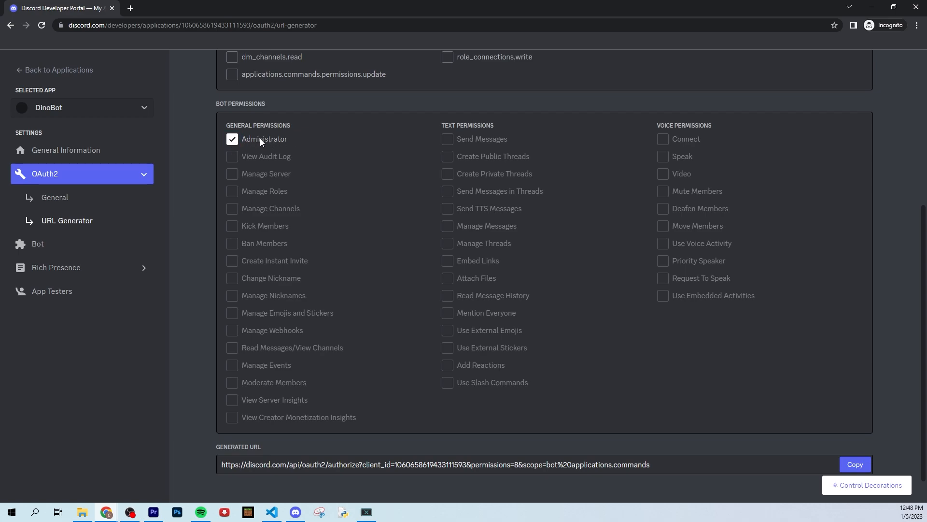
{"action": "left_click", "coordinate": [232, 139]}
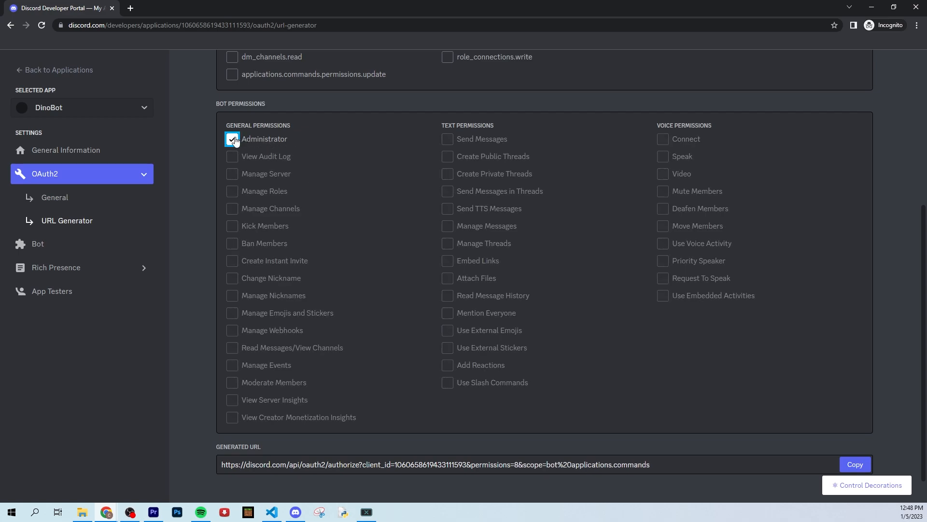
{"action": "left_click", "coordinate": [232, 140]}
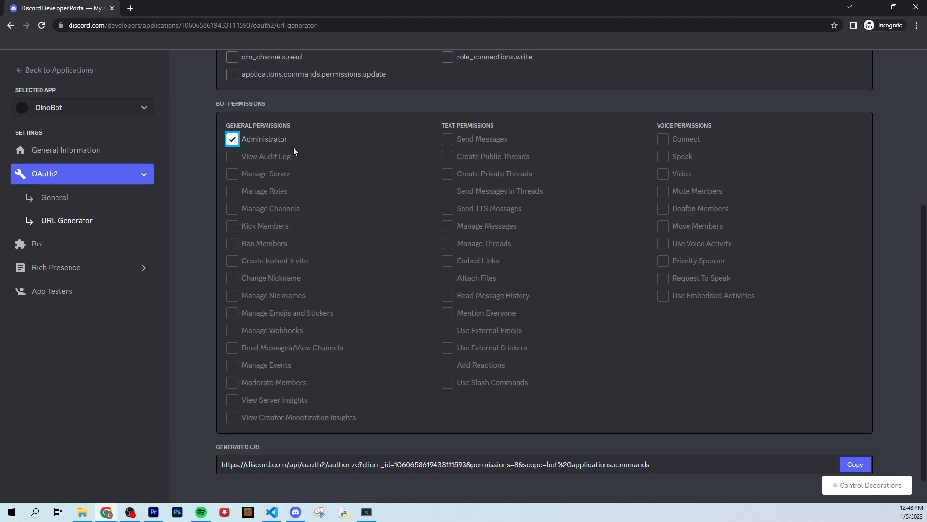
{"action": "mouse_move", "coordinate": [278, 147]}
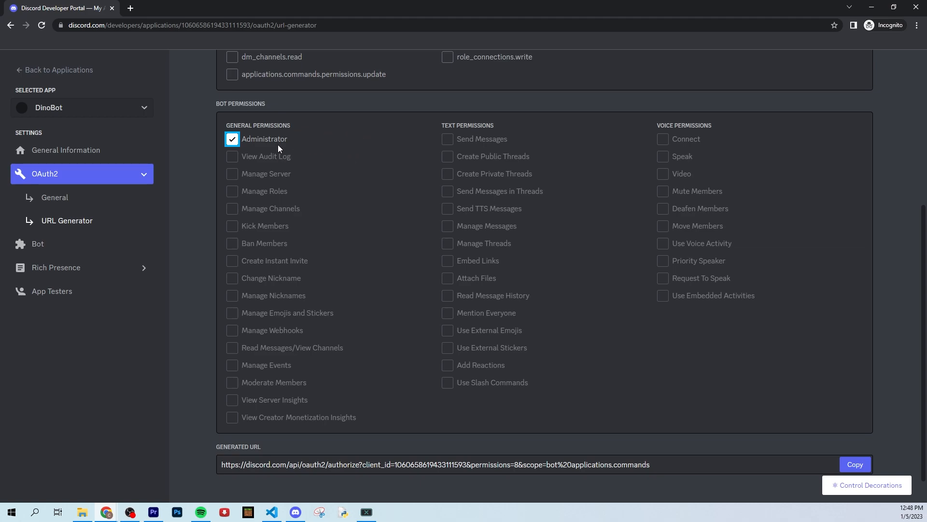
{"action": "mouse_move", "coordinate": [243, 148]}
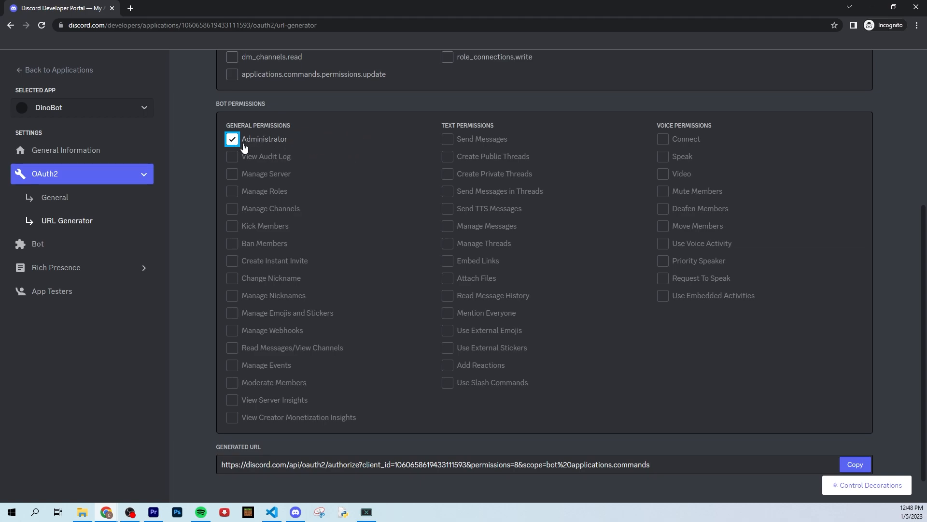
{"action": "mouse_move", "coordinate": [303, 155]}
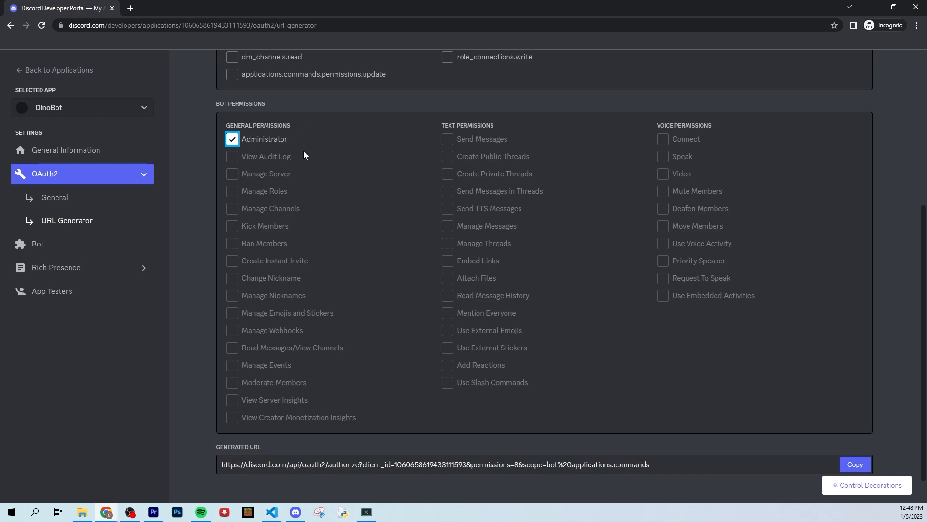
{"action": "mouse_move", "coordinate": [448, 208]}
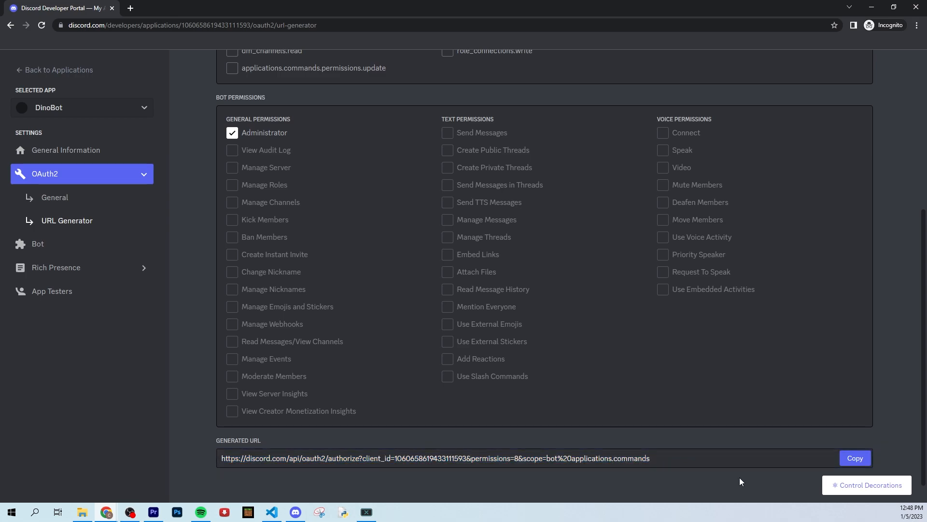
{"action": "mouse_move", "coordinate": [142, 20]}
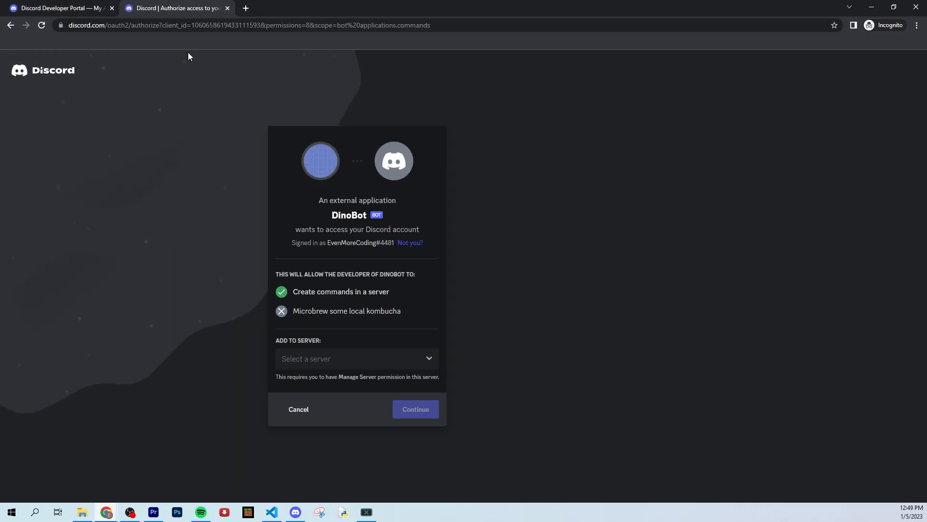
{"action": "mouse_move", "coordinate": [300, 185]}
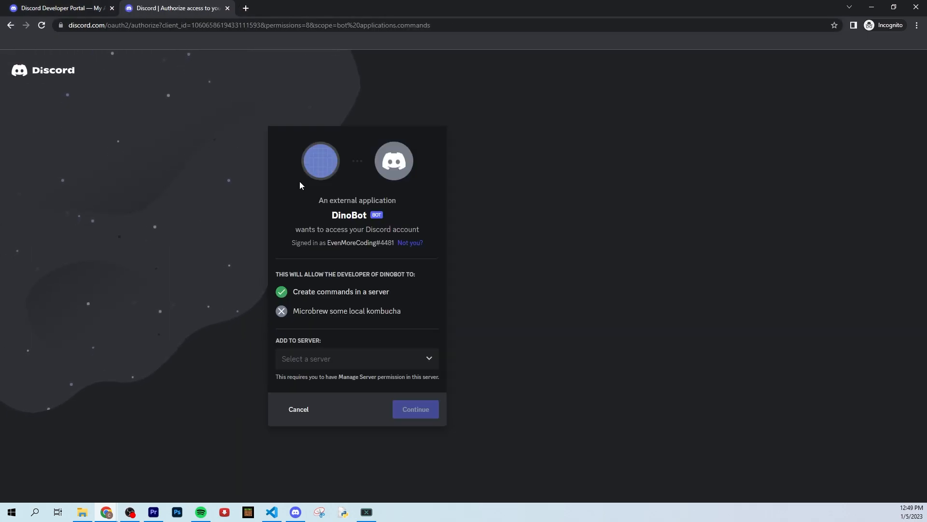
{"action": "mouse_move", "coordinate": [332, 237]}
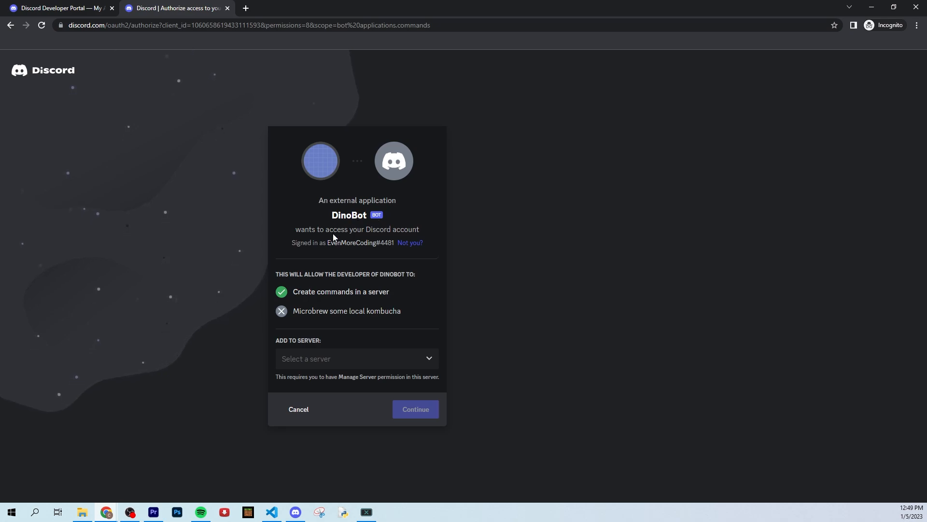
{"action": "mouse_move", "coordinate": [410, 237]}
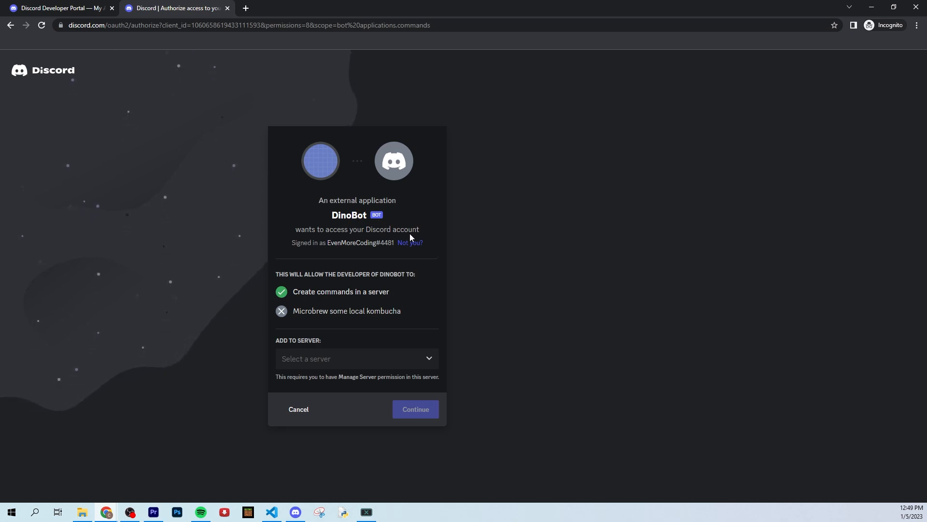
{"action": "mouse_move", "coordinate": [386, 254]}
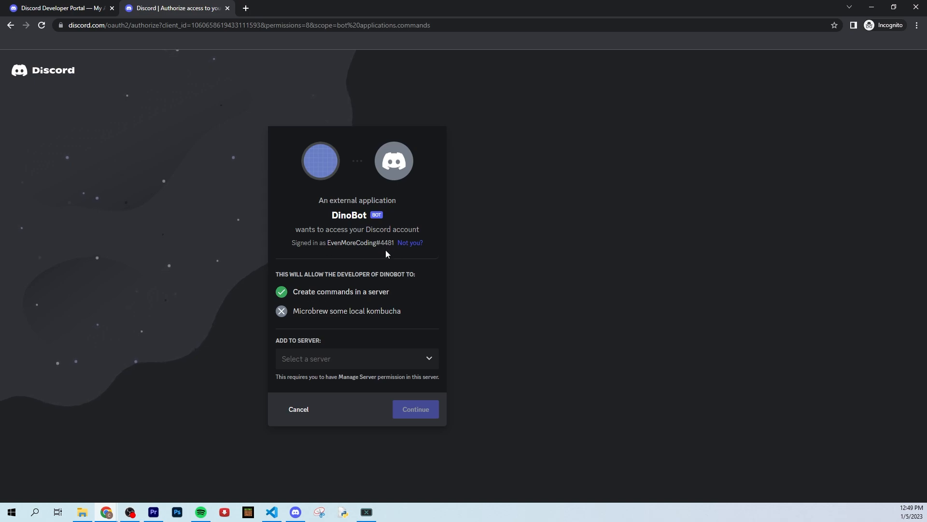
{"action": "mouse_move", "coordinate": [310, 352]}
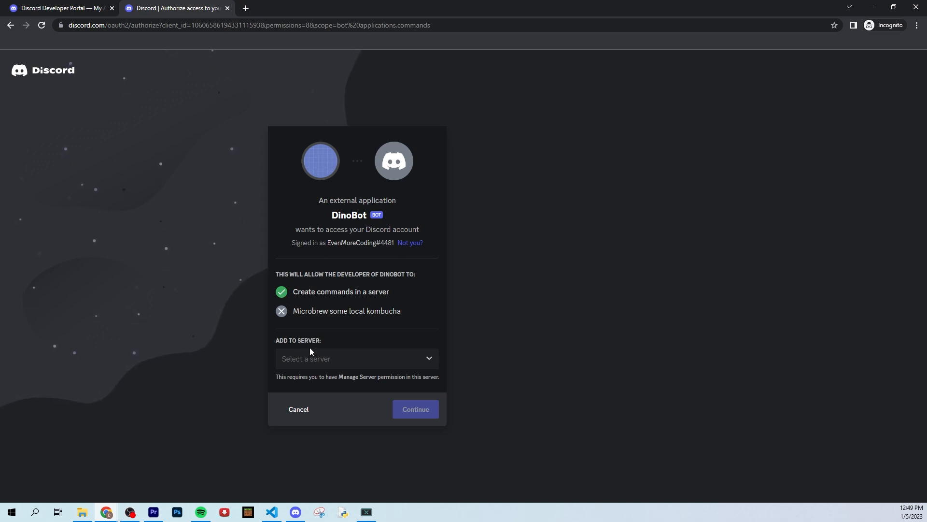
Step: Select DinoBot Test server in the 'Add to server' dropdown and continue
{"action": "left_click", "coordinate": [357, 359]}
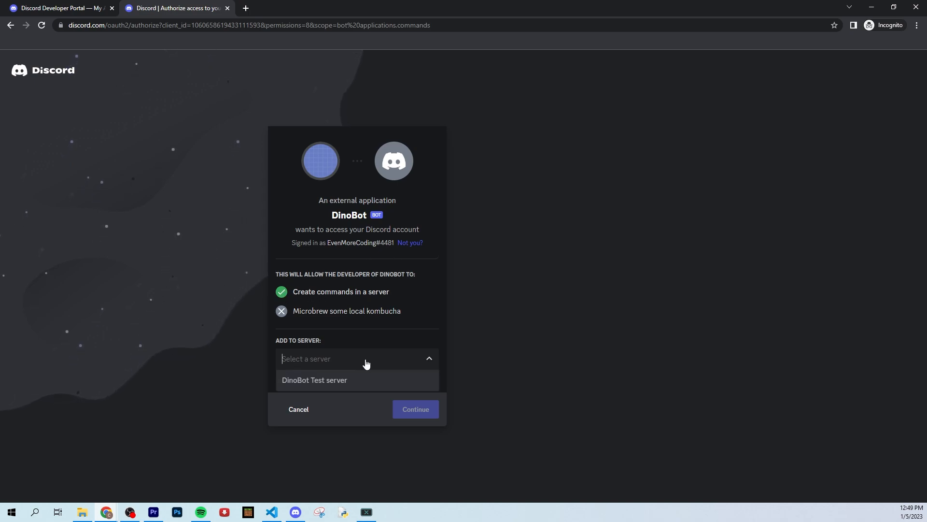
{"action": "mouse_move", "coordinate": [319, 384]}
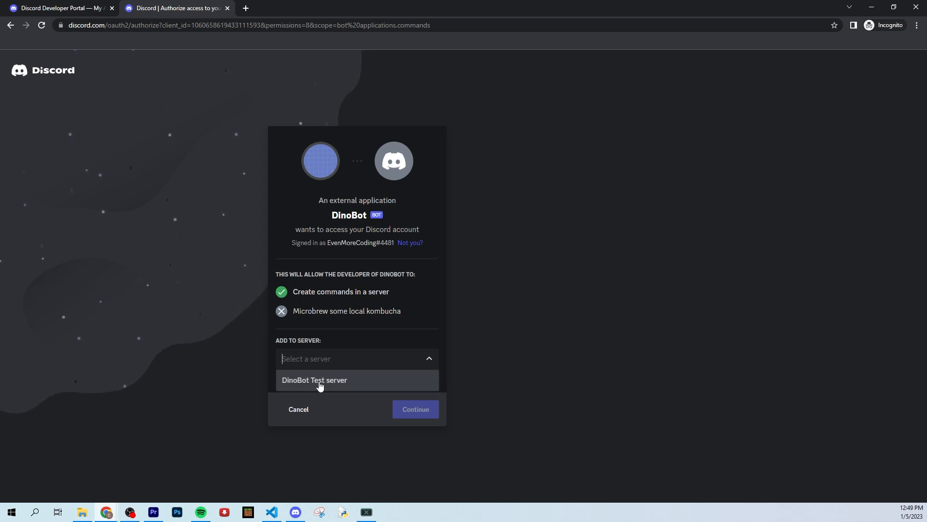
{"action": "left_click", "coordinate": [315, 379]}
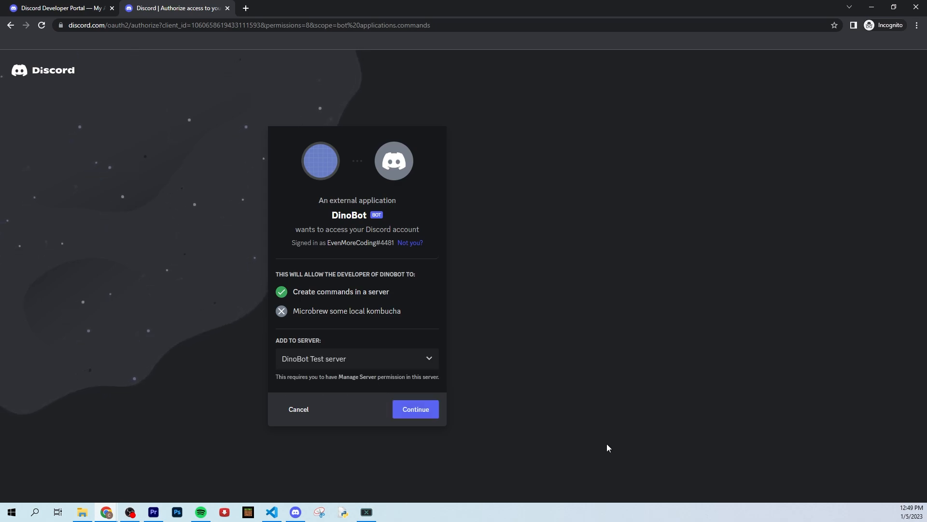
{"action": "left_click", "coordinate": [414, 408]}
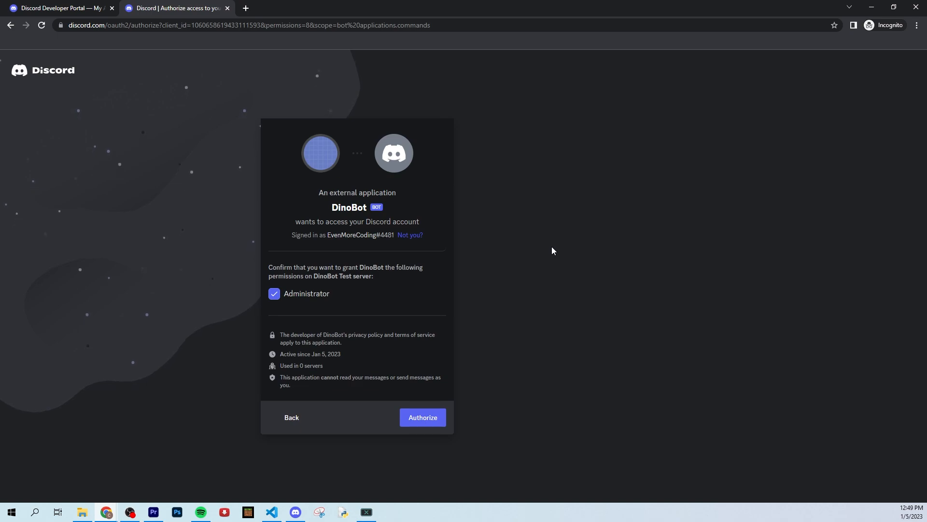
{"action": "mouse_move", "coordinate": [380, 277]}
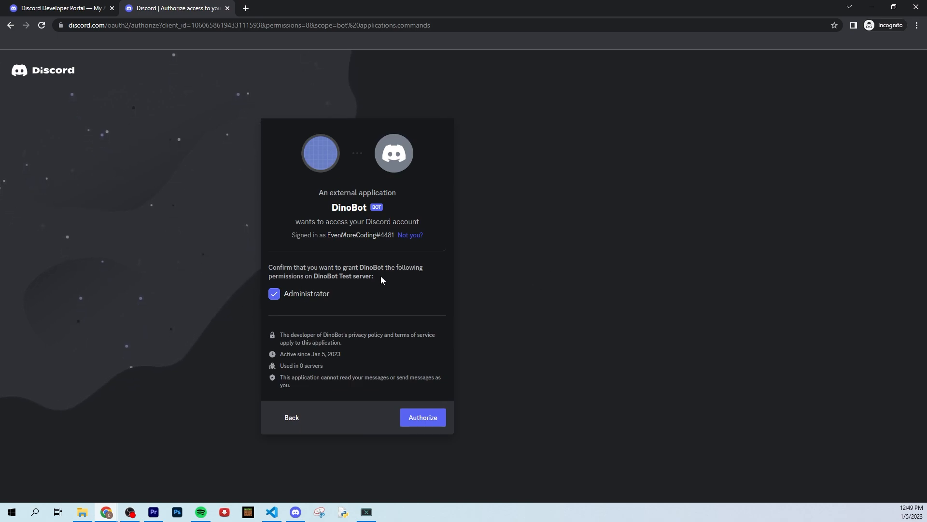
{"action": "mouse_move", "coordinate": [333, 298]}
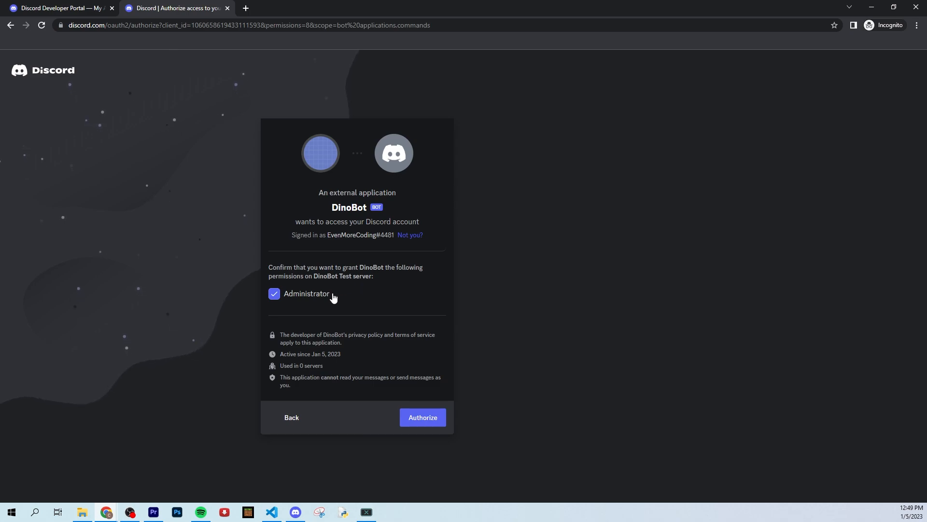
{"action": "mouse_move", "coordinate": [222, 437]}
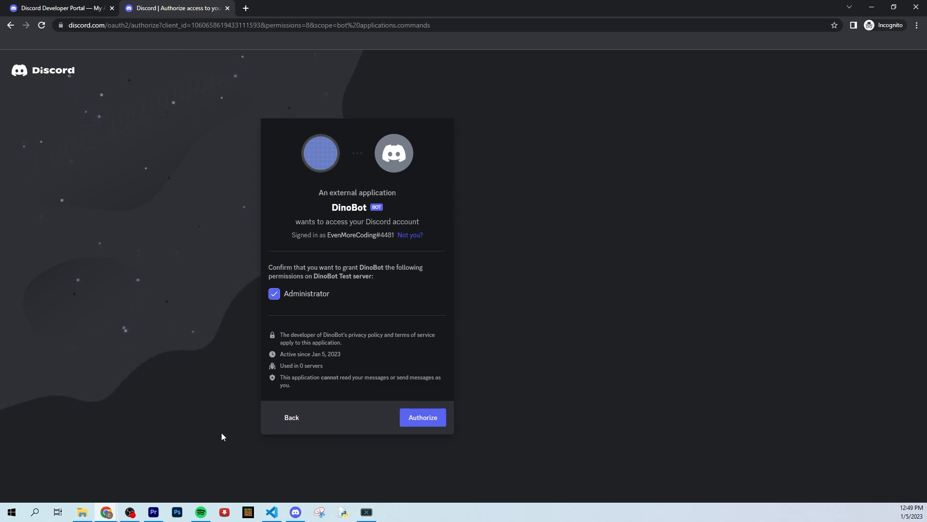
Step: Authorize DinoBot on DinoBot Test, pass the hCaptcha check, and return to the Developer Portal
{"action": "left_click", "coordinate": [422, 417]}
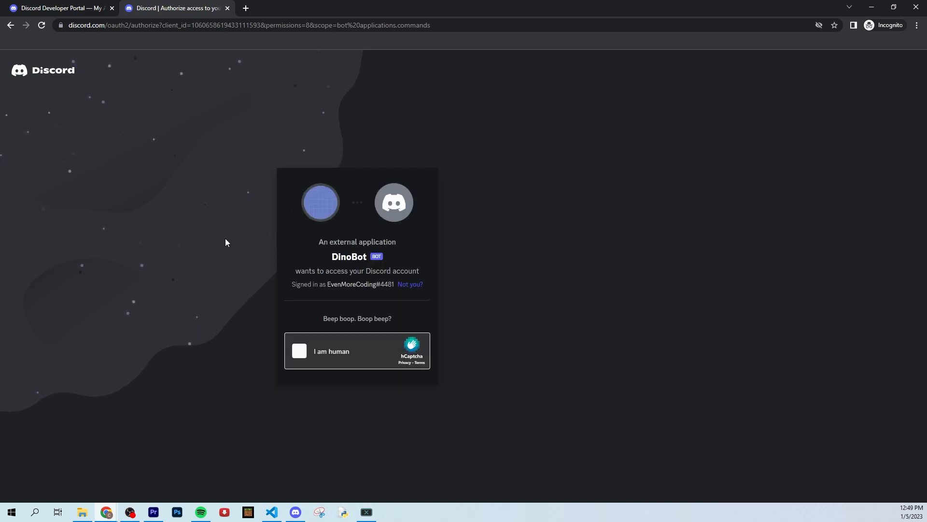
{"action": "left_click", "coordinate": [299, 351]}
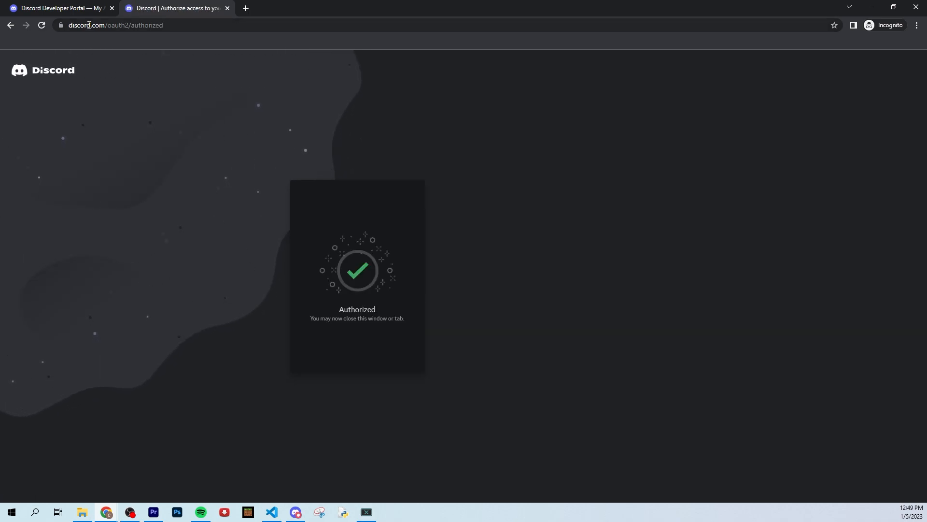
{"action": "mouse_move", "coordinate": [59, 8]}
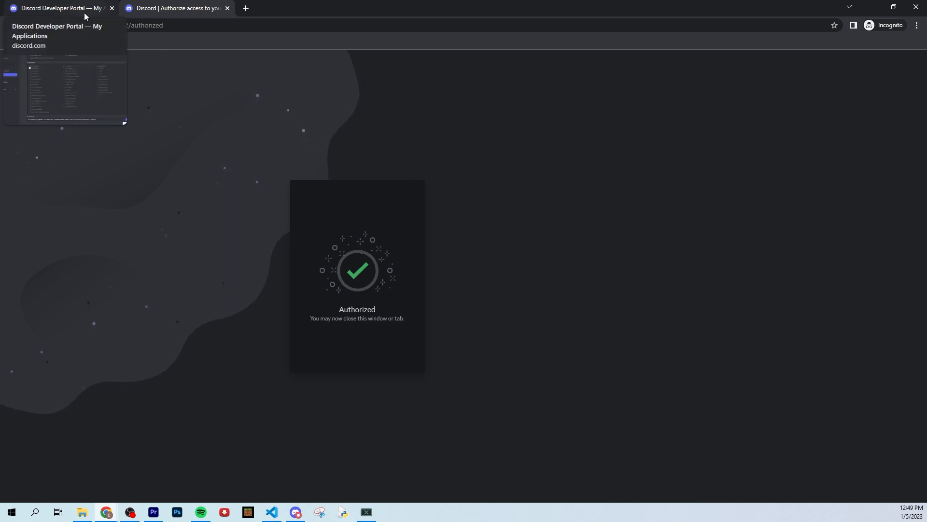
{"action": "left_click", "coordinate": [59, 8]}
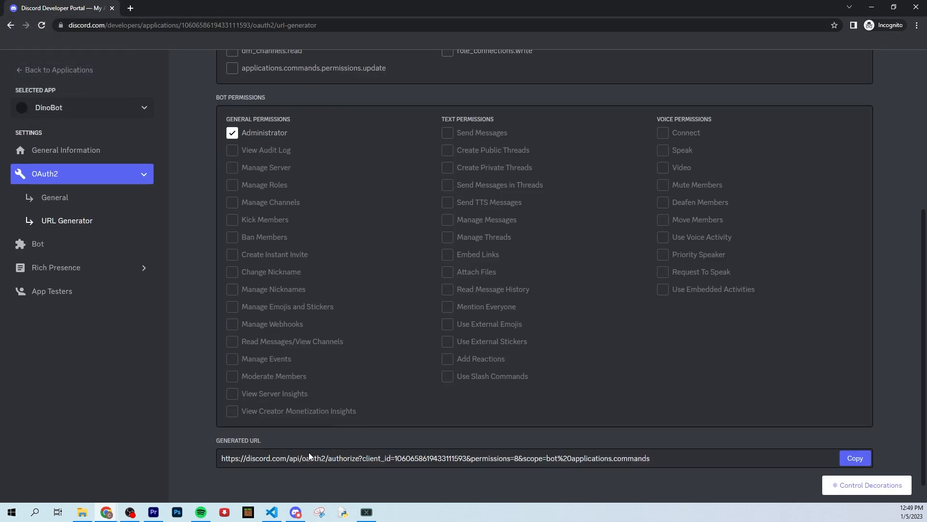
Step: In the Discord app's DinoBot Test server, open DinoBot's member profile card
{"action": "left_click", "coordinate": [295, 511]}
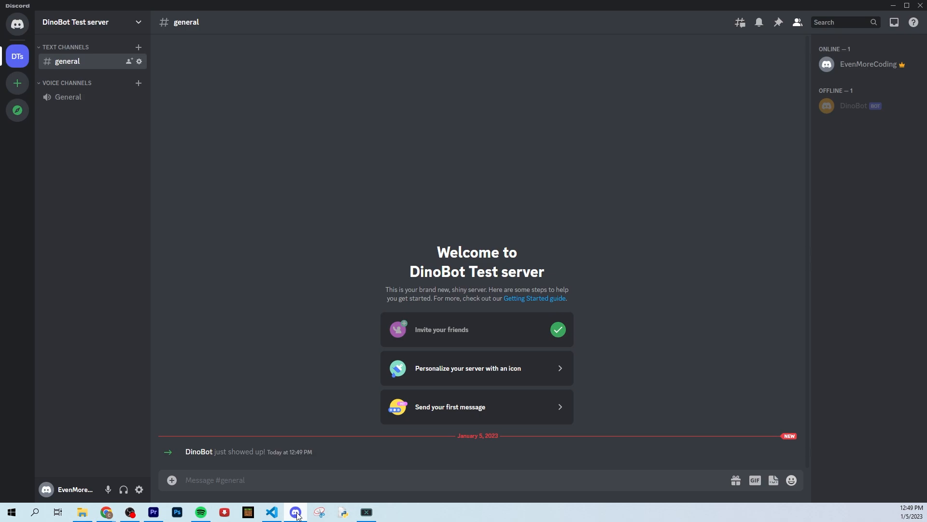
{"action": "mouse_move", "coordinate": [870, 185]}
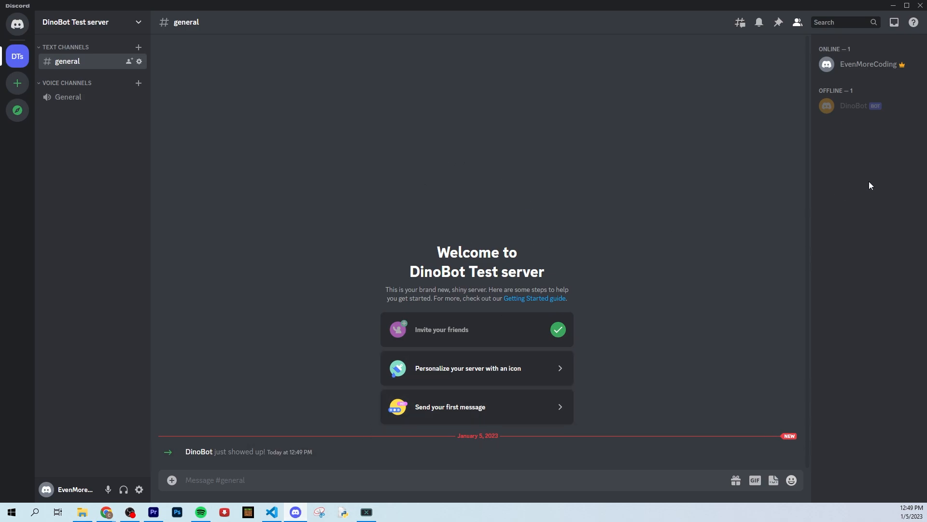
{"action": "mouse_move", "coordinate": [189, 463]}
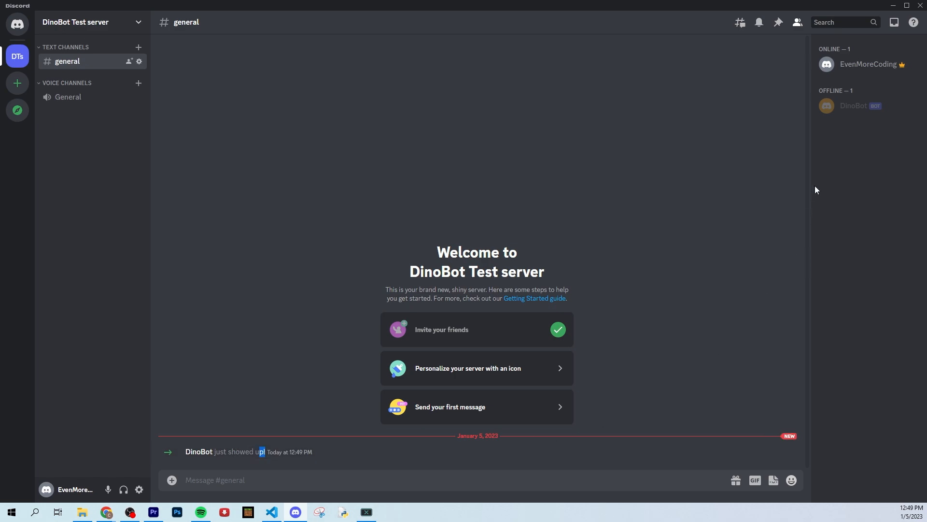
{"action": "left_click", "coordinate": [854, 106]}
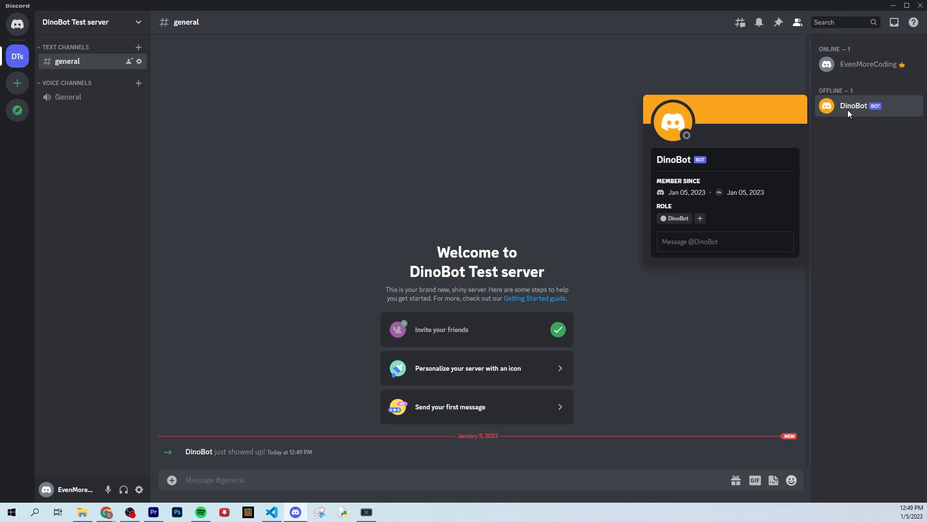
{"action": "mouse_move", "coordinate": [863, 156]}
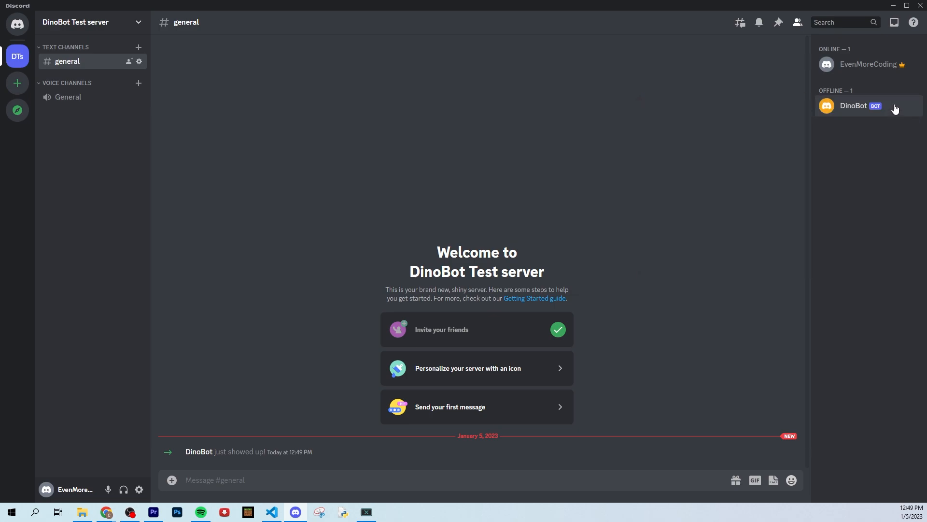
{"action": "mouse_move", "coordinate": [245, 395]}
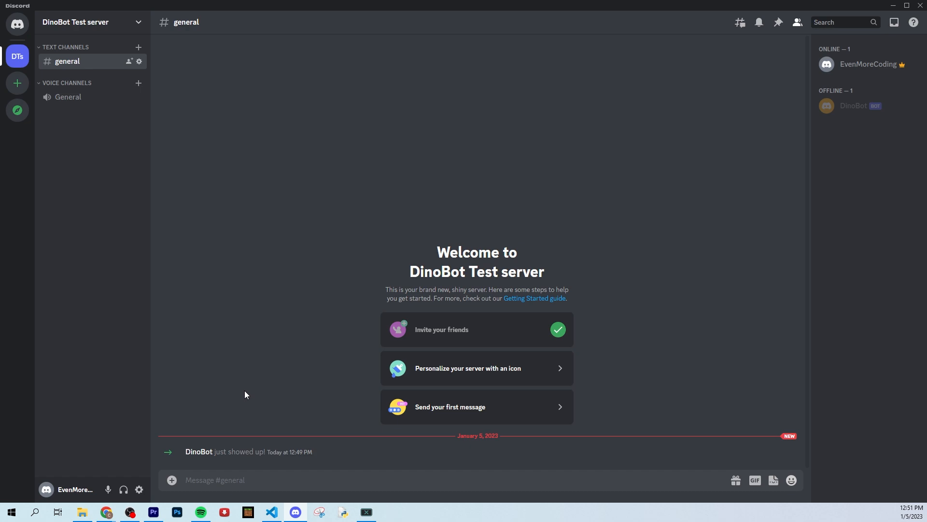
{"action": "mouse_move", "coordinate": [883, 258]}
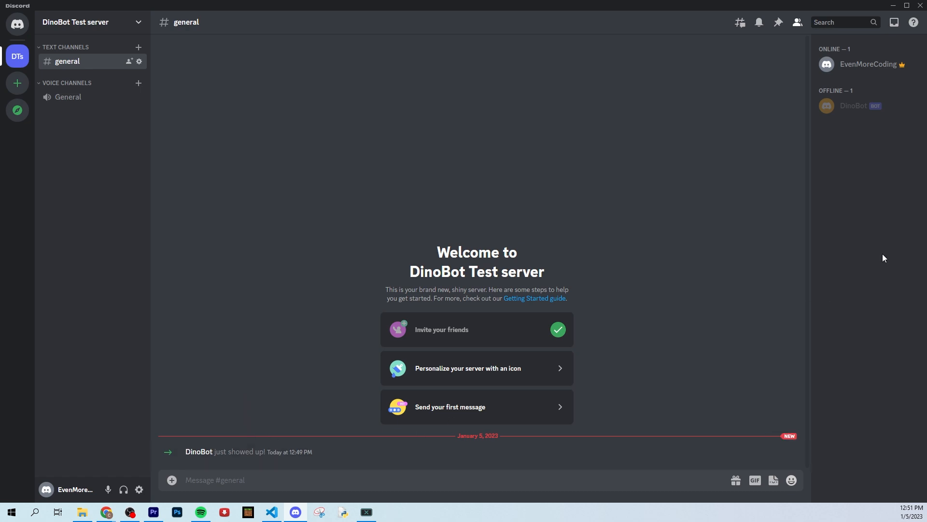
{"action": "left_click", "coordinate": [854, 106]}
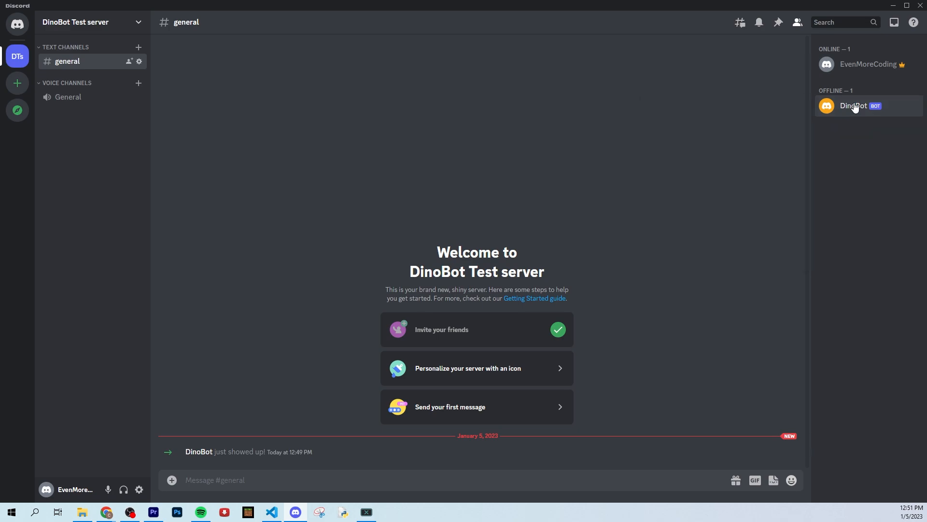
{"action": "mouse_move", "coordinate": [362, 142]}
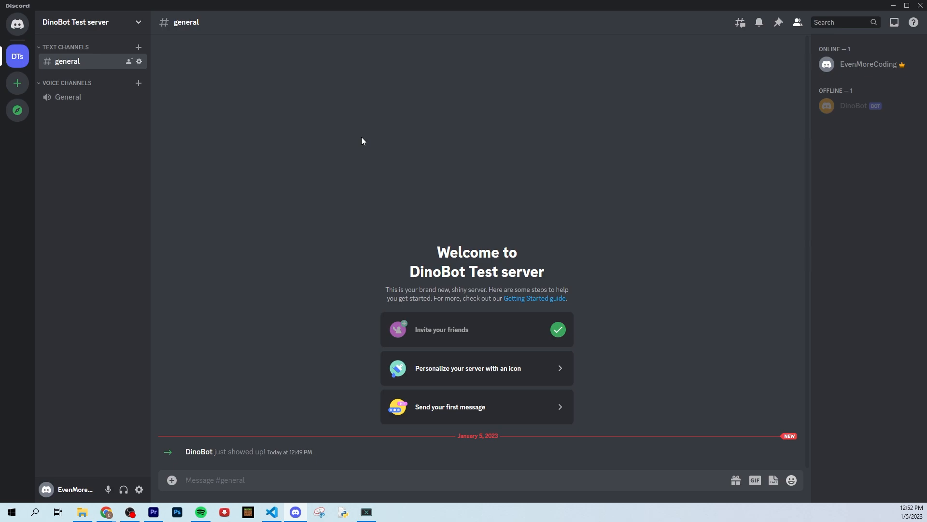
{"action": "mouse_move", "coordinate": [312, 200]}
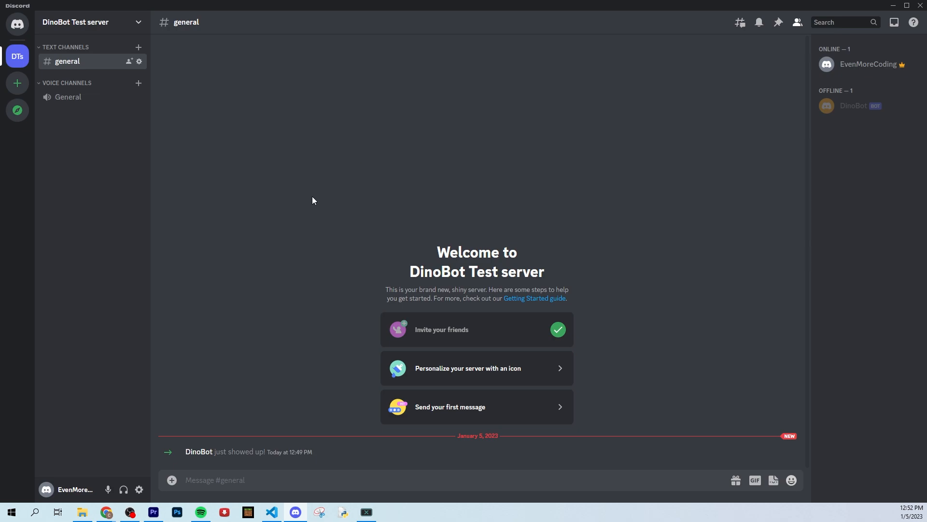